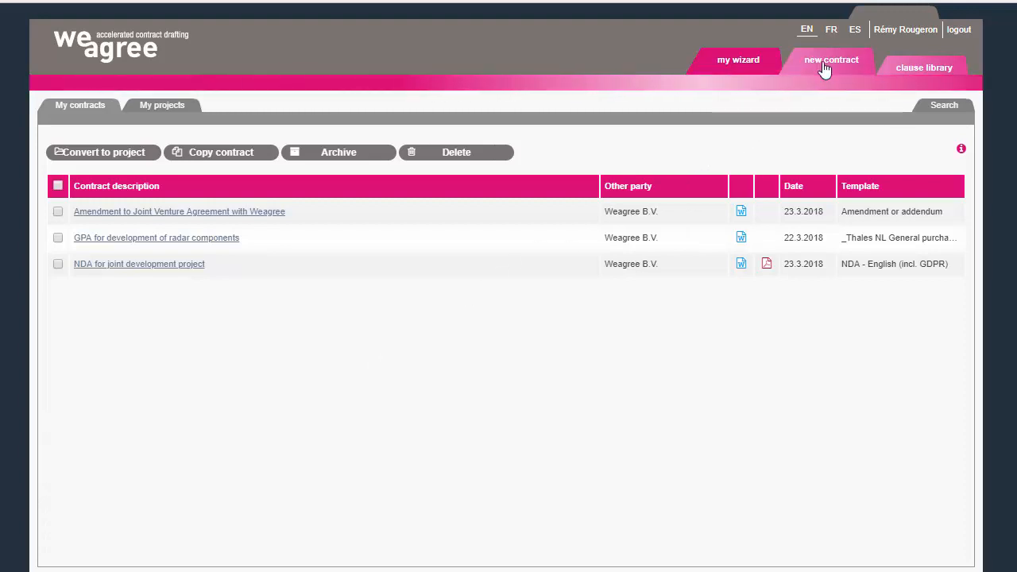
# - List the new-contract templates with the user group filter kept at All
pyautogui.click(832, 64)
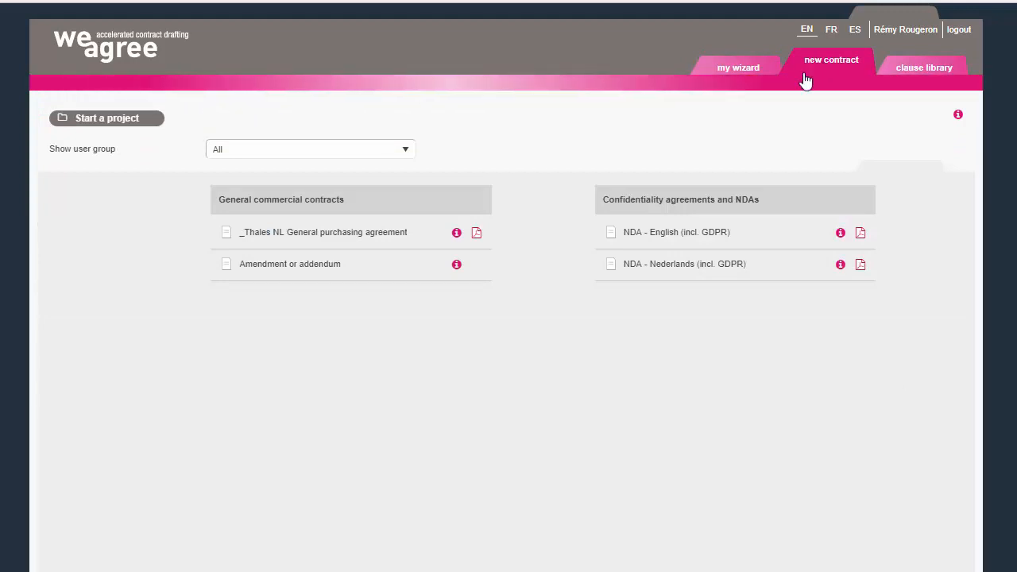
pyautogui.moveTo(456, 233)
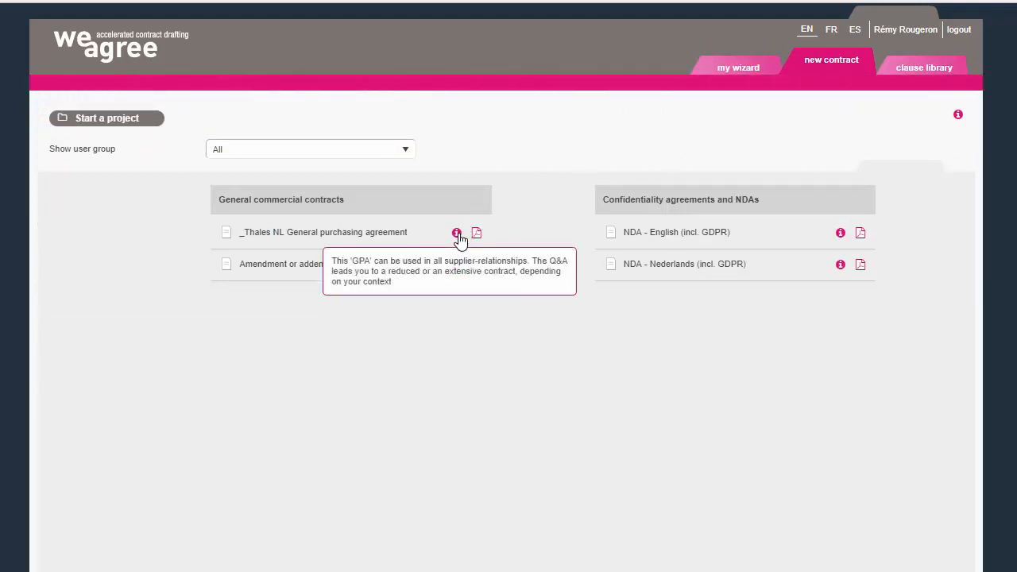
pyautogui.moveTo(456, 264)
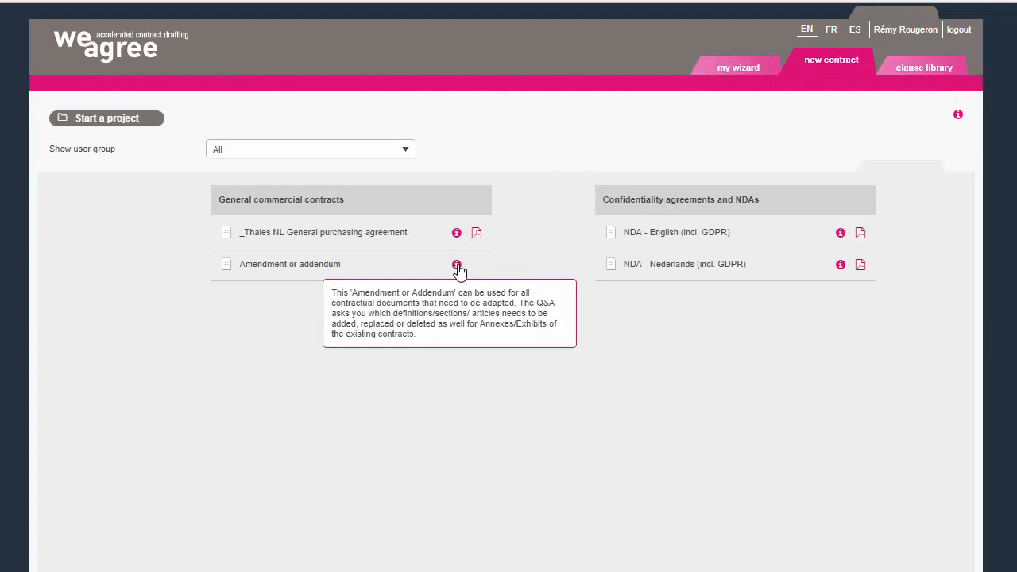
pyautogui.moveTo(799, 242)
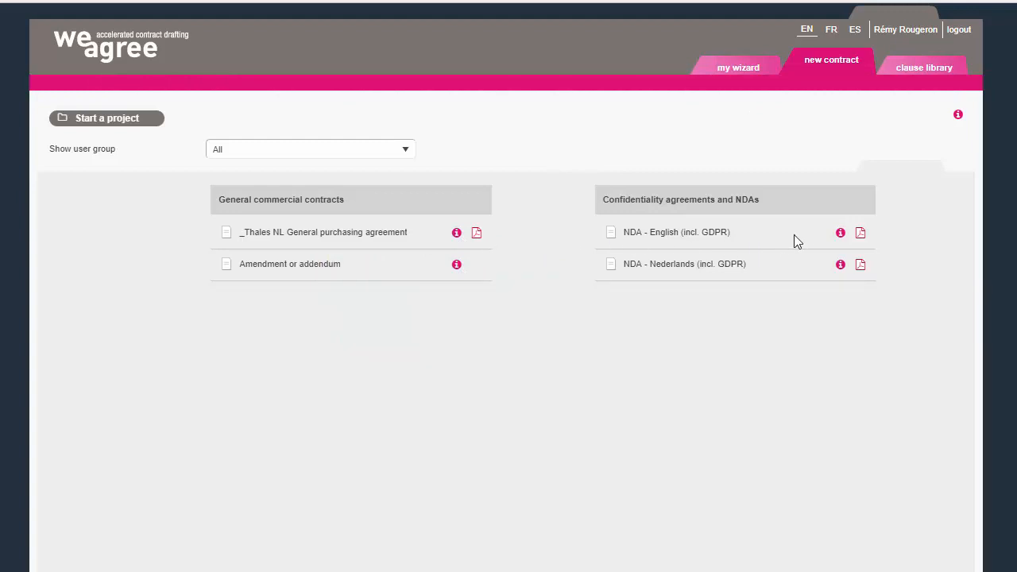
pyautogui.moveTo(841, 232)
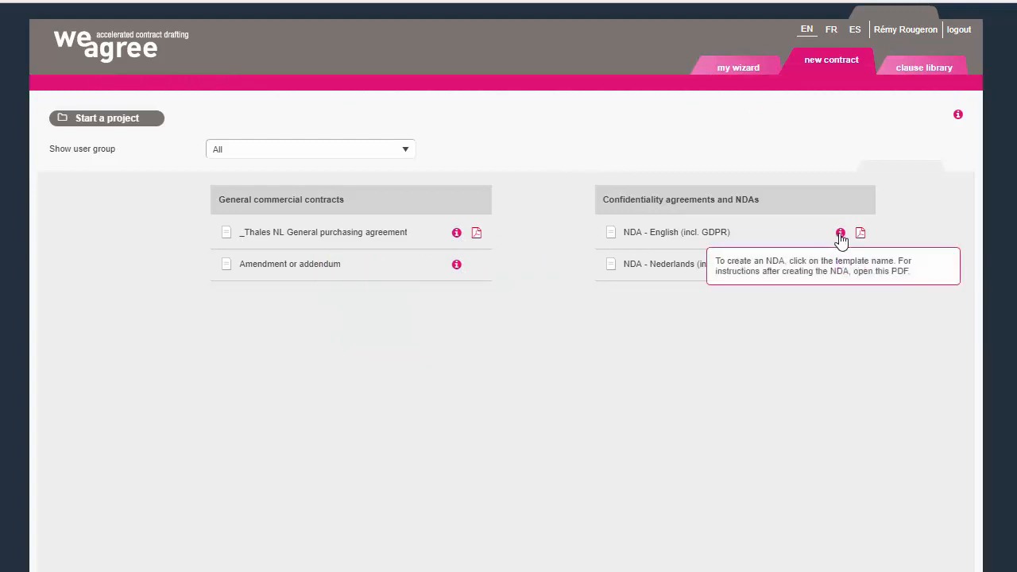
pyautogui.moveTo(862, 232)
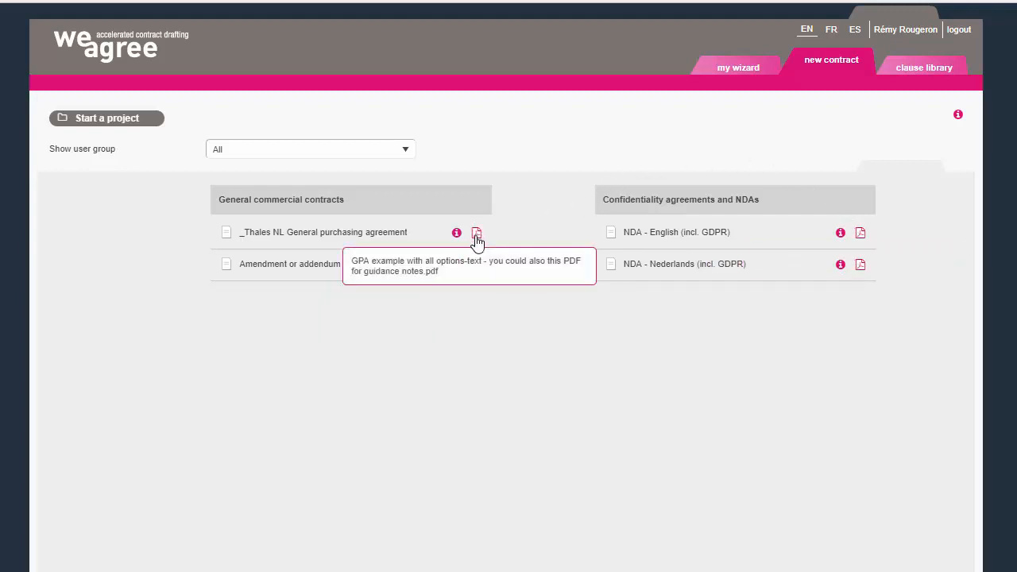
pyautogui.moveTo(407, 156)
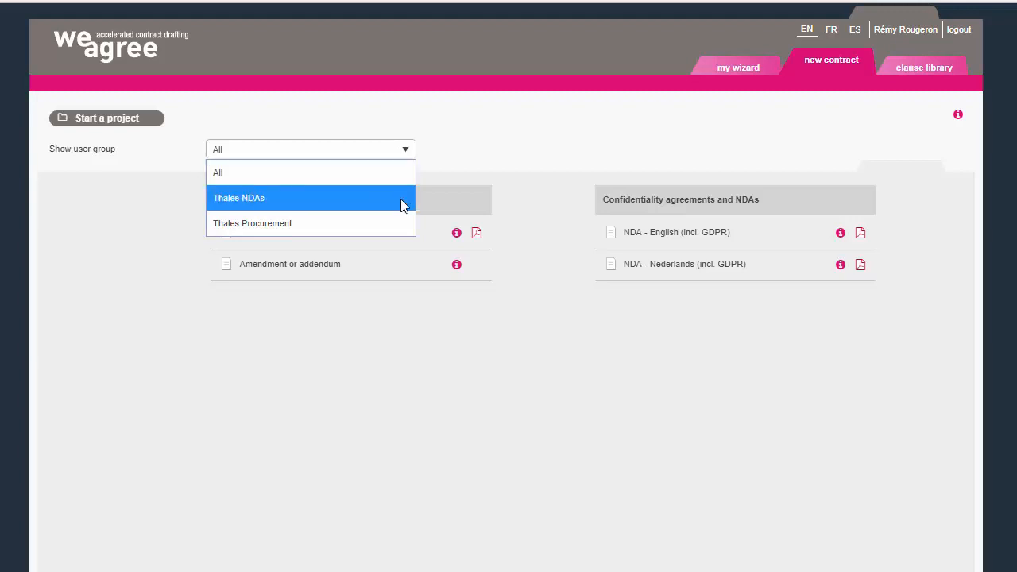
pyautogui.click(238, 197)
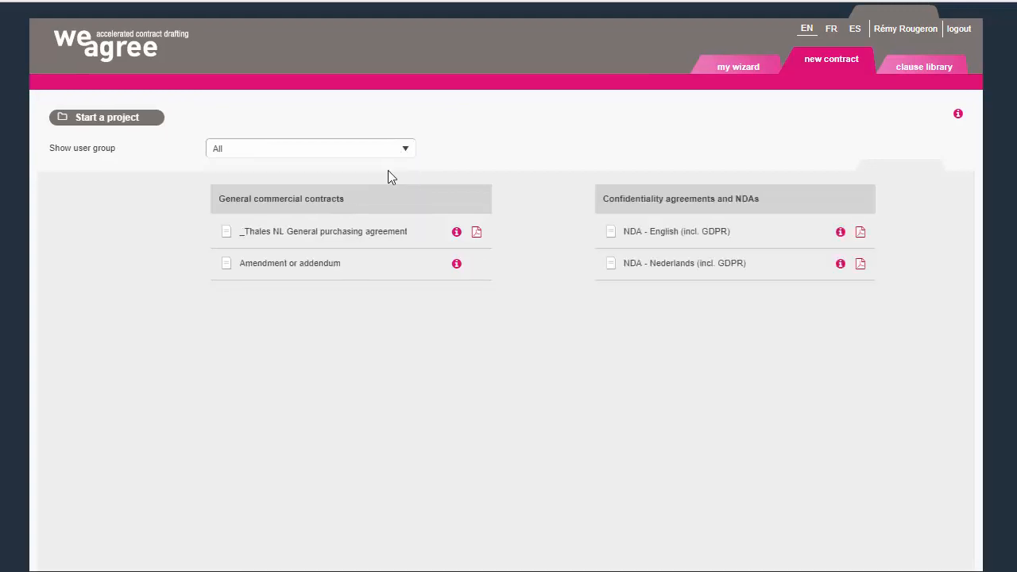
pyautogui.moveTo(420, 167)
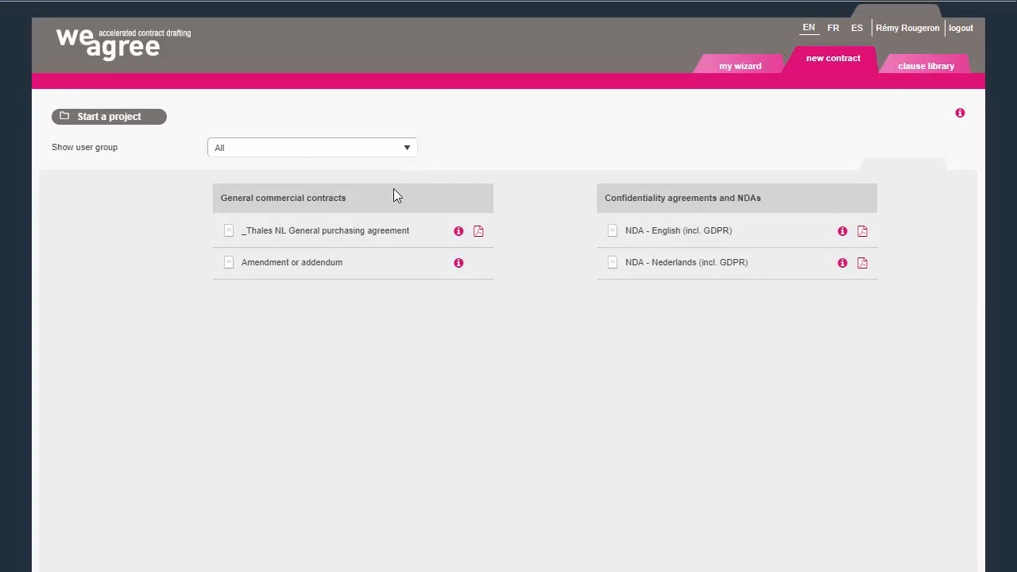
pyautogui.moveTo(378, 232)
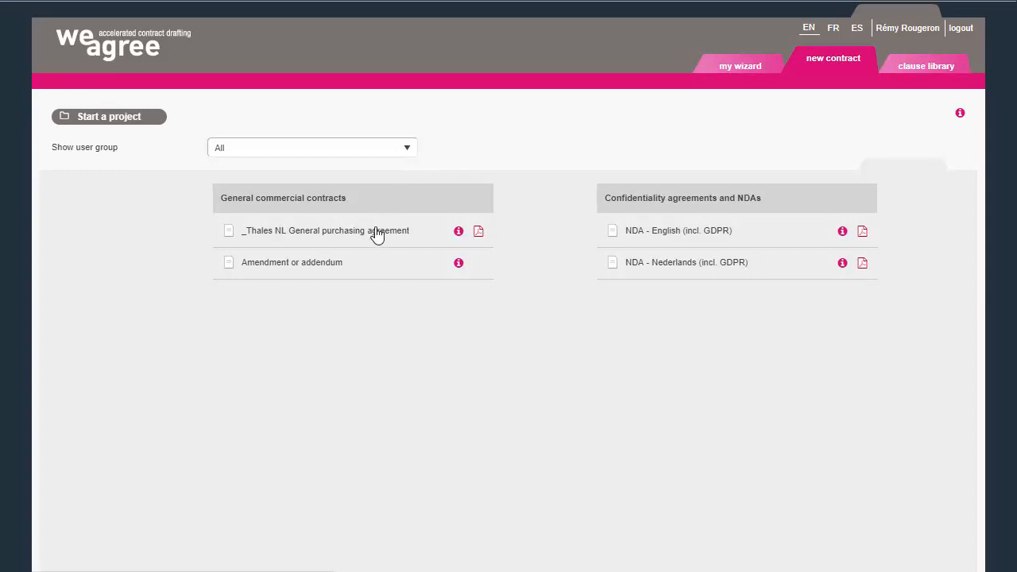
# - Start the '_Thales NL General purchasing agreement' template in the Q&A wizard
pyautogui.click(324, 230)
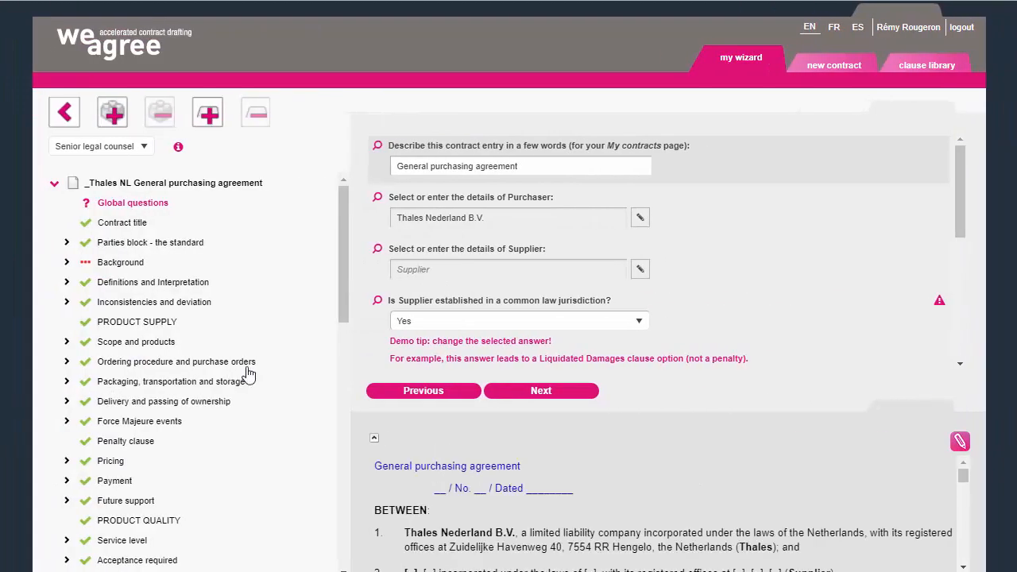
pyautogui.moveTo(949, 201)
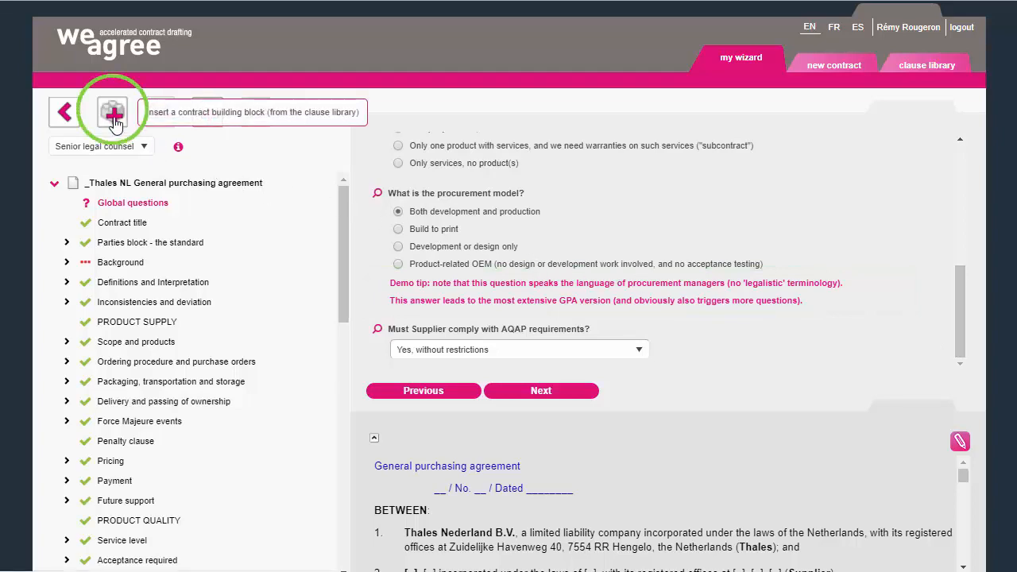
# - In the clause library, filter to Intellectual Property and tick the IP License-out clause
pyautogui.click(111, 111)
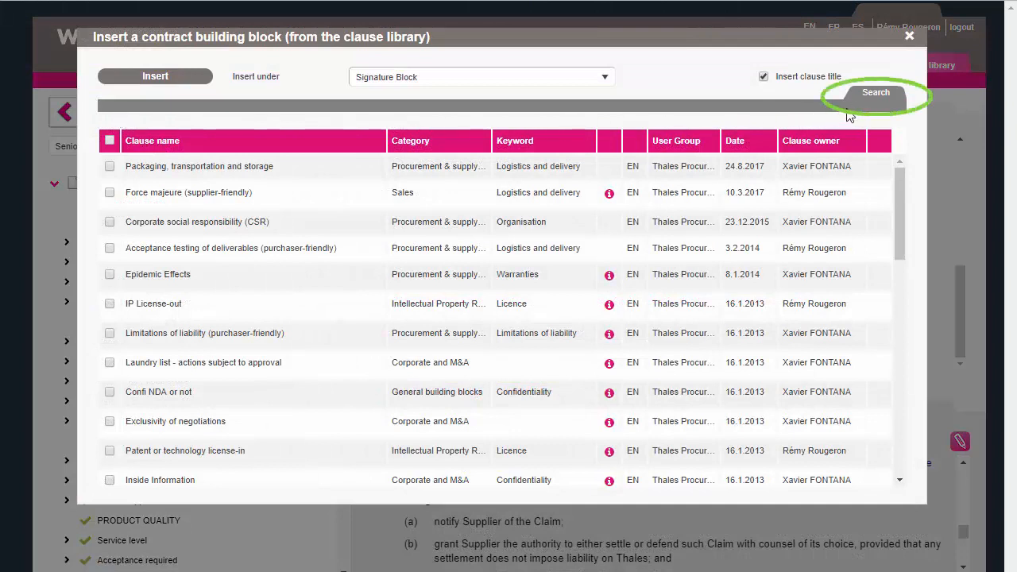
pyautogui.click(875, 92)
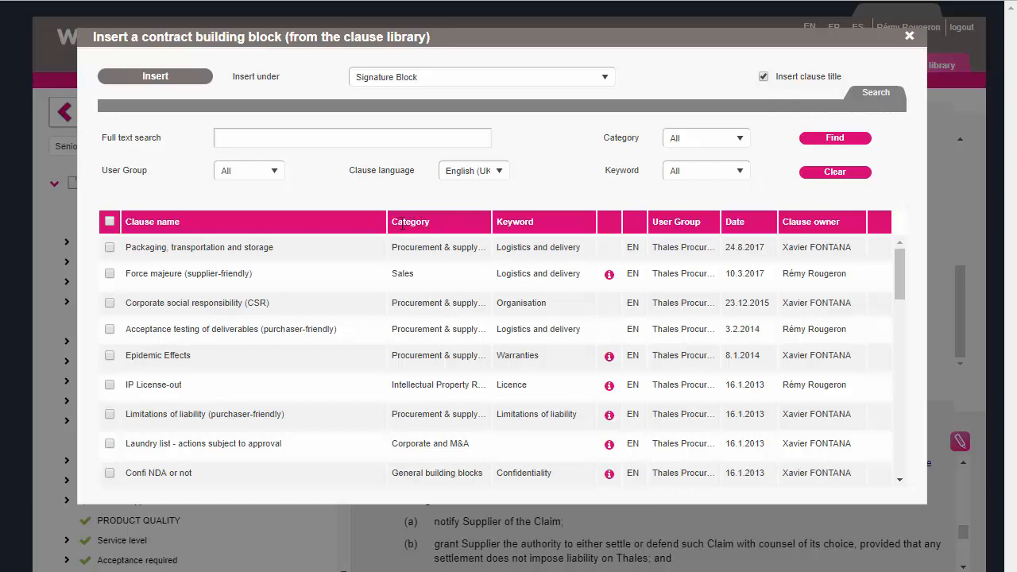
pyautogui.moveTo(505, 213)
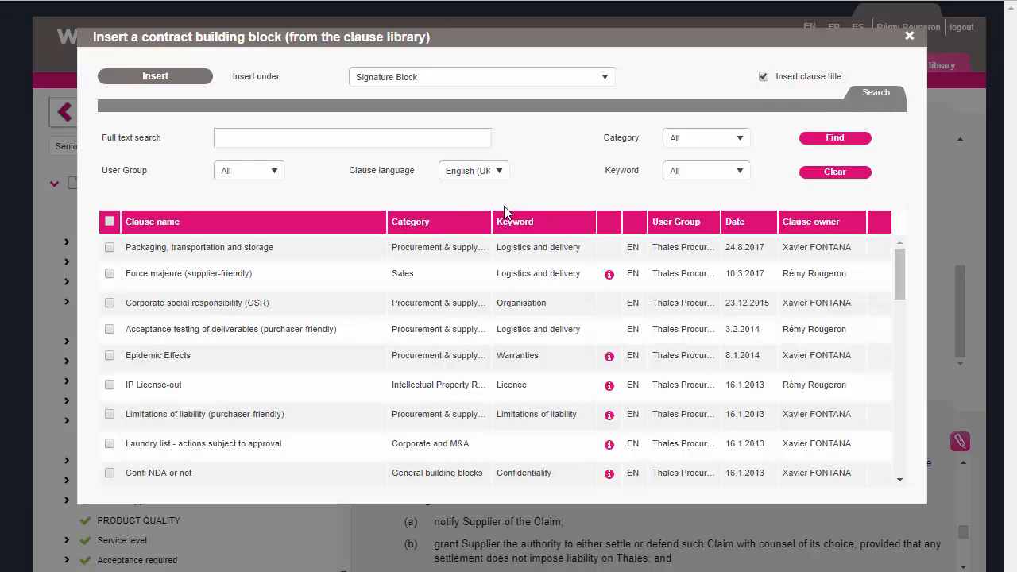
pyautogui.moveTo(633, 188)
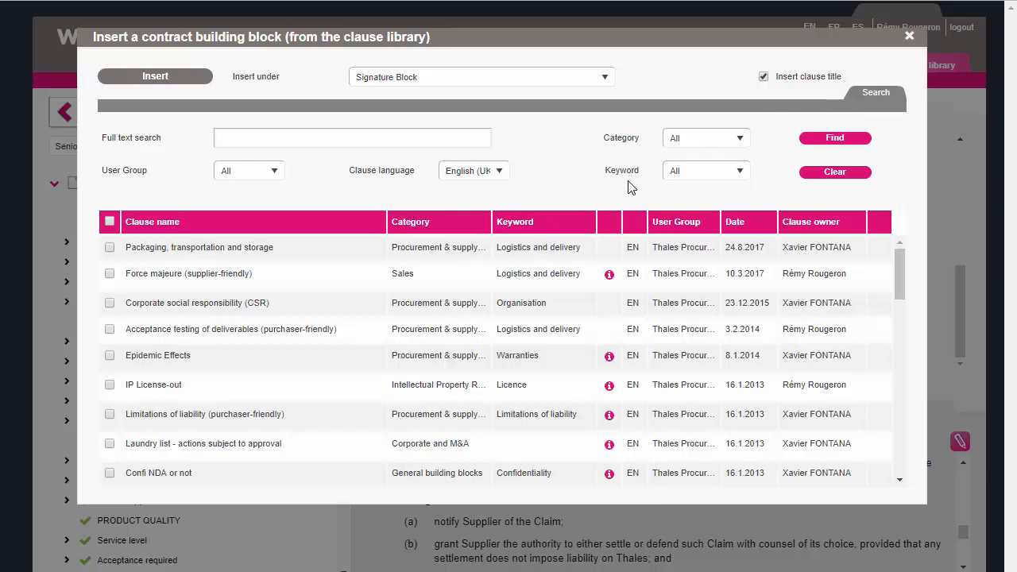
pyautogui.moveTo(698, 149)
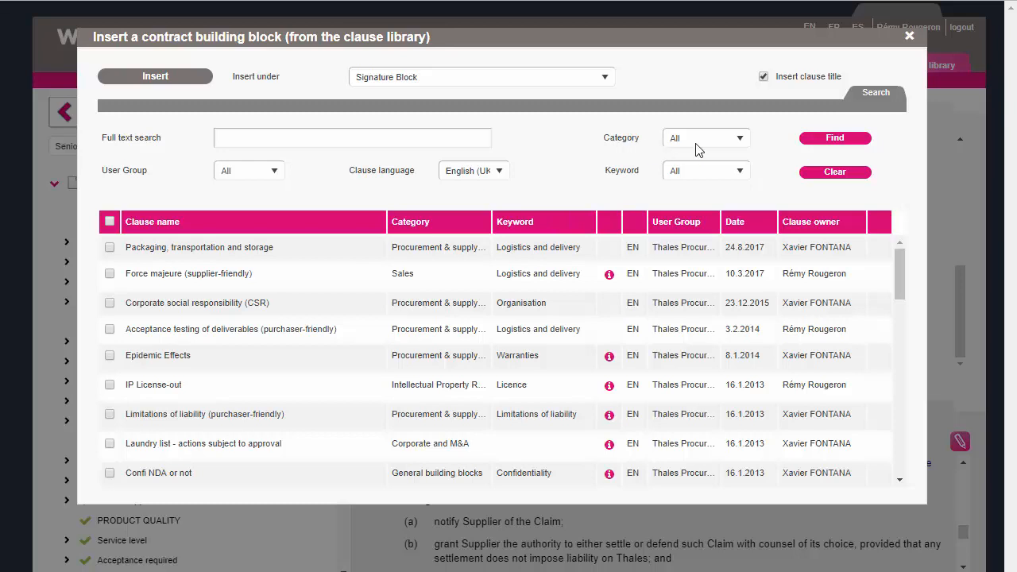
pyautogui.click(706, 136)
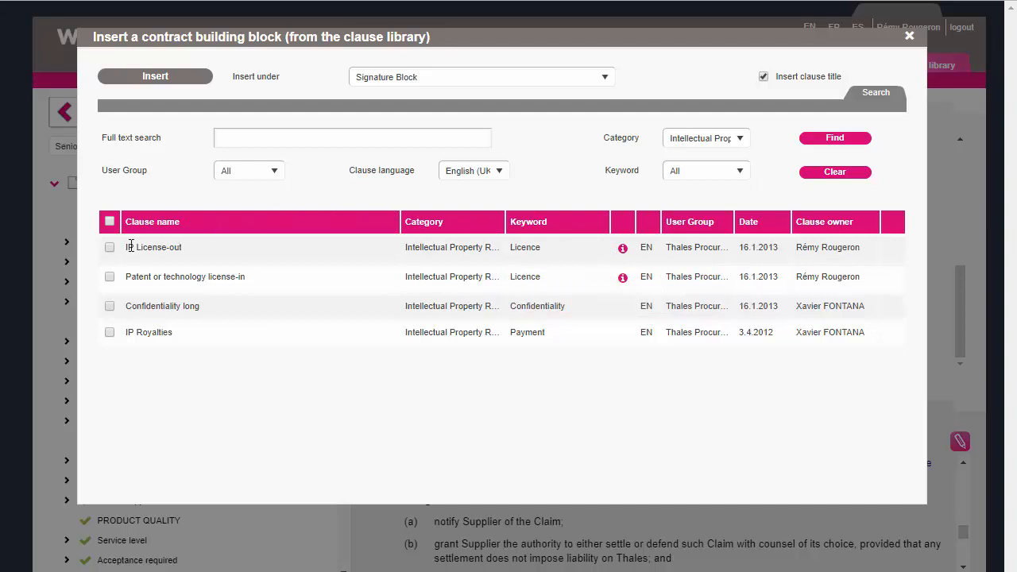
pyautogui.click(110, 248)
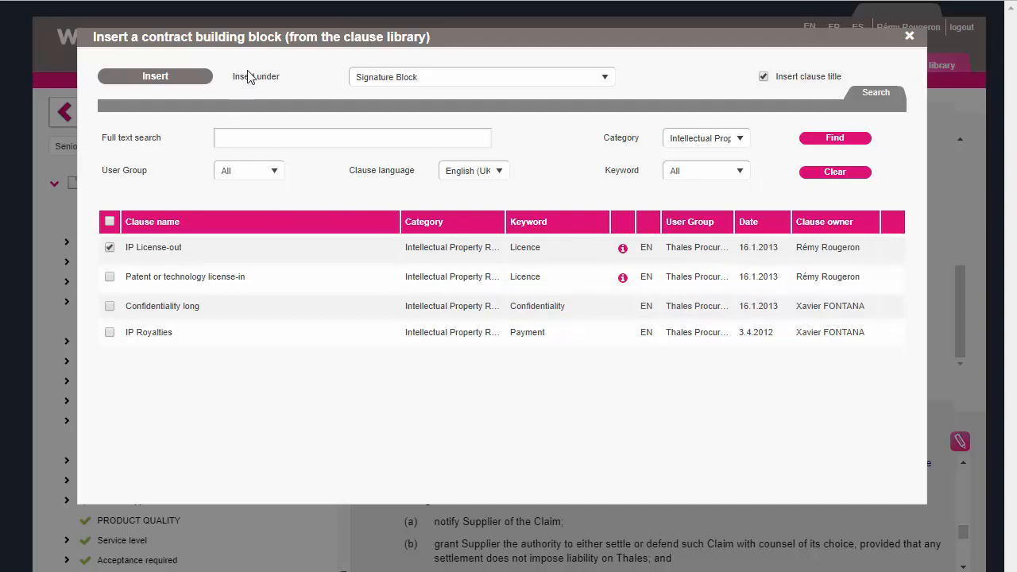
# - Choose the agreement section the IP License-out clause is inserted under
pyautogui.click(480, 77)
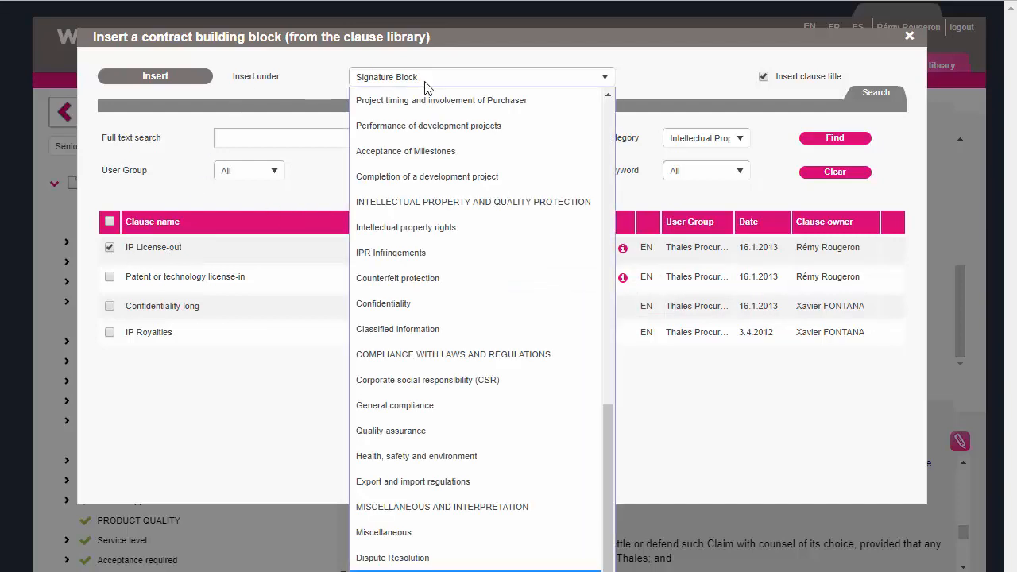
pyautogui.click(406, 226)
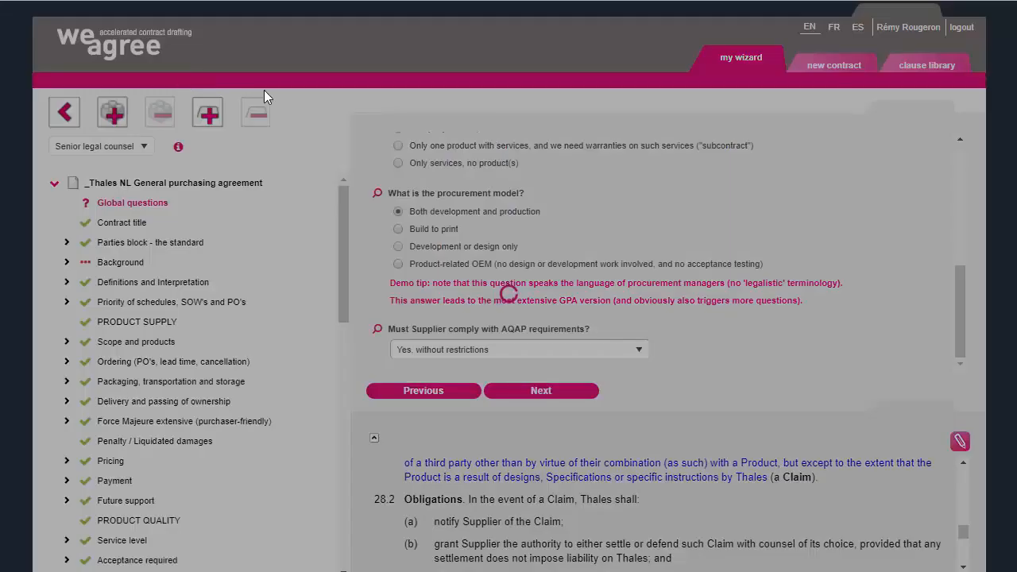
pyautogui.scroll(-3)
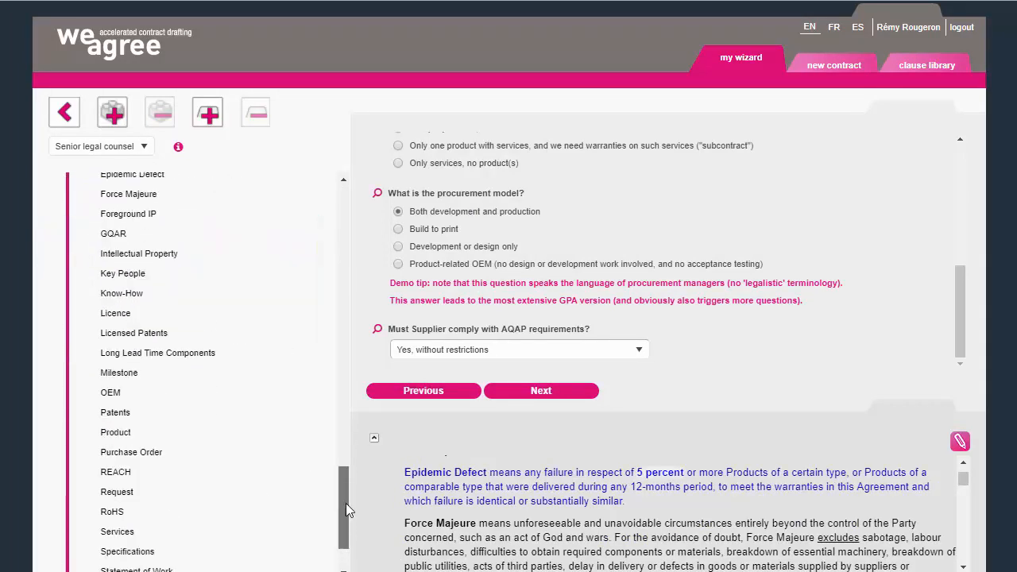
pyautogui.scroll(-3)
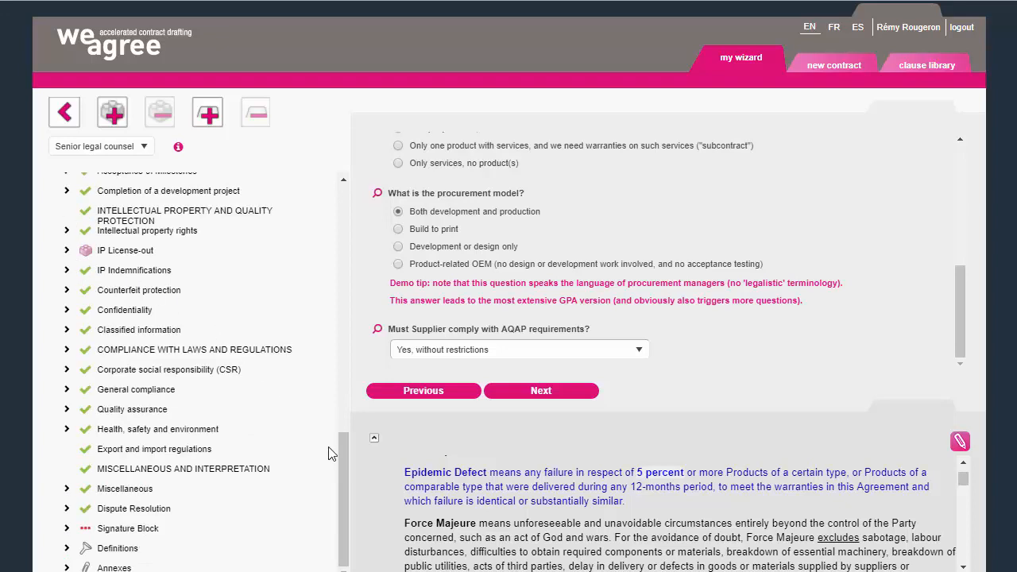
pyautogui.moveTo(332, 459)
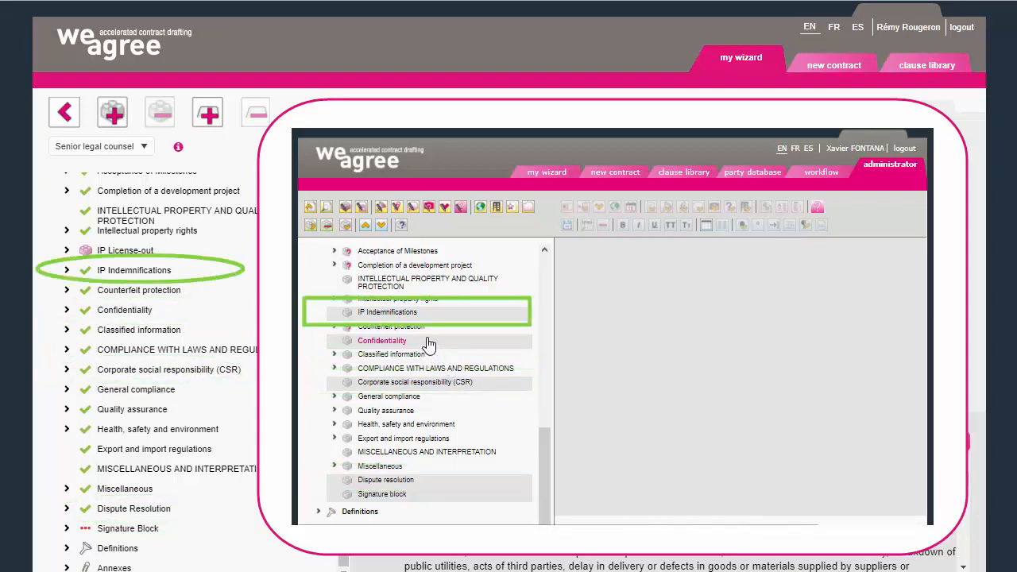
pyautogui.moveTo(344, 205)
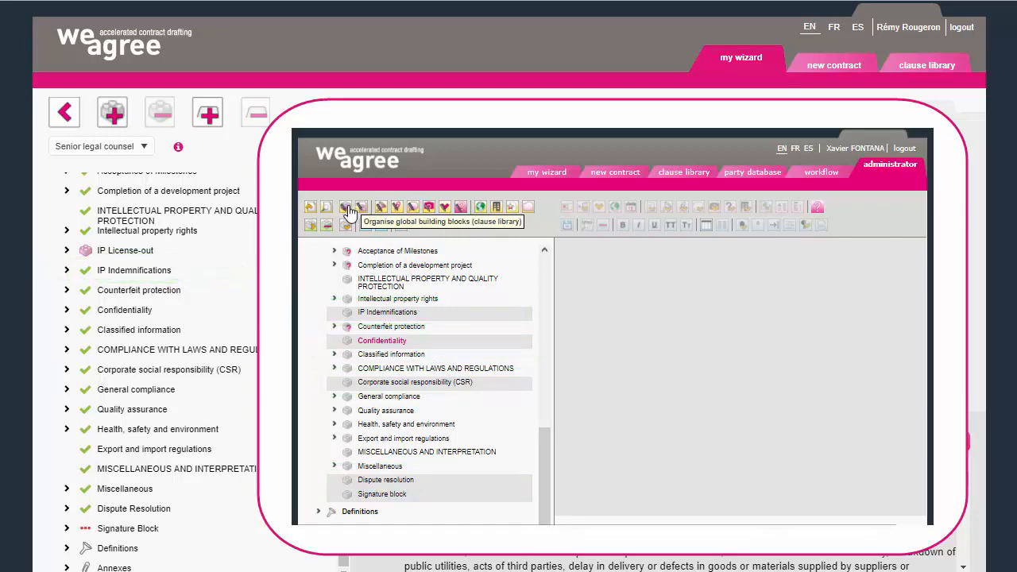
# - Edit the Confidentiality global building block so it appears as section 31 in the preview
pyautogui.click(346, 207)
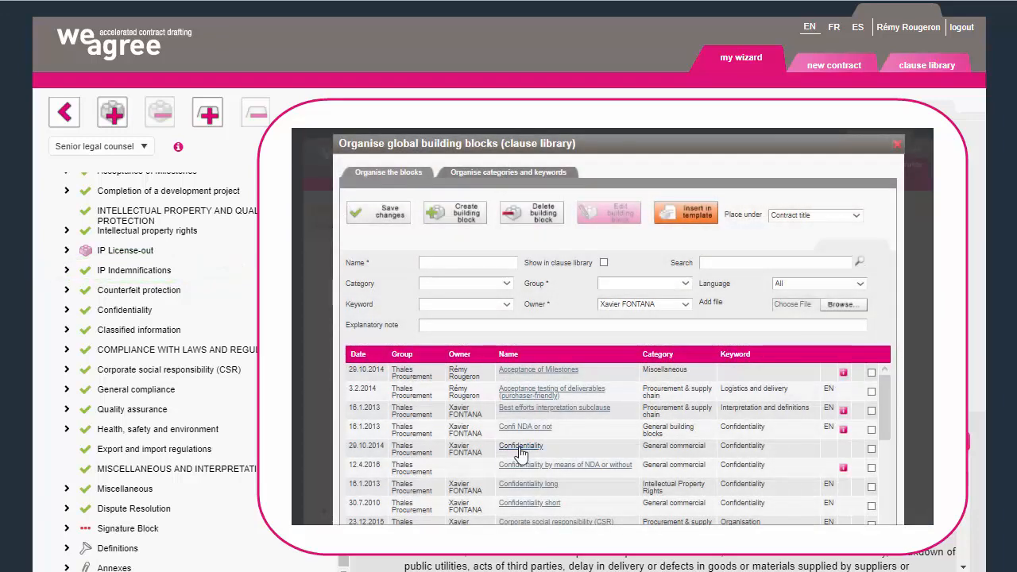
pyautogui.click(521, 445)
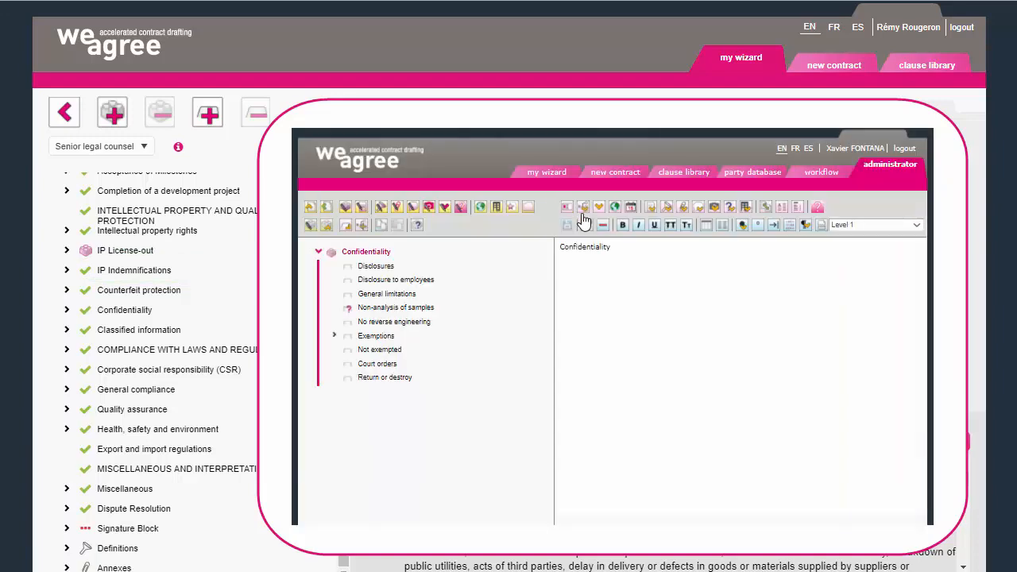
pyautogui.click(396, 280)
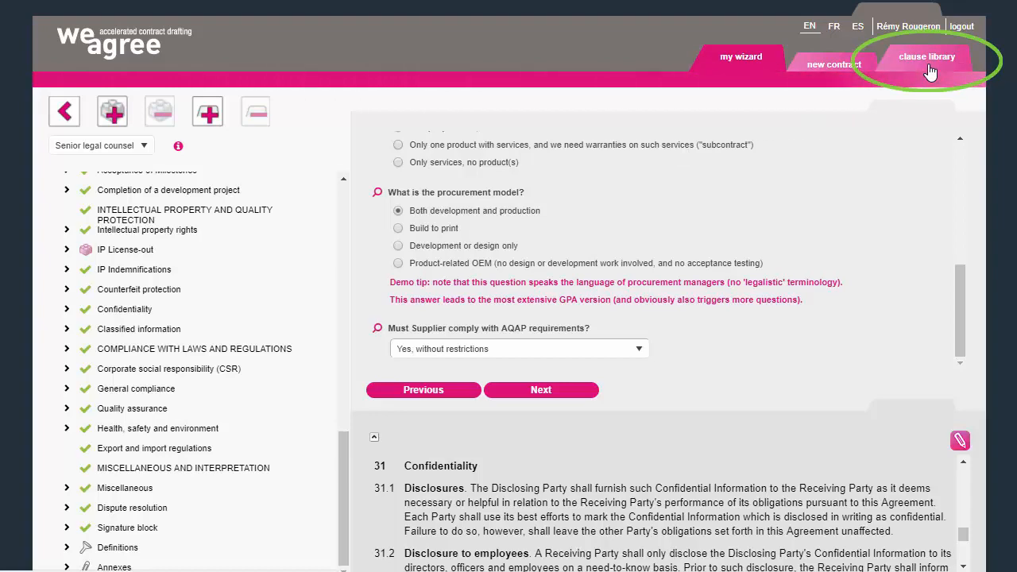
# - Insert the Limitations of liability and Acceptance testing library clauses into a new rider
pyautogui.click(927, 57)
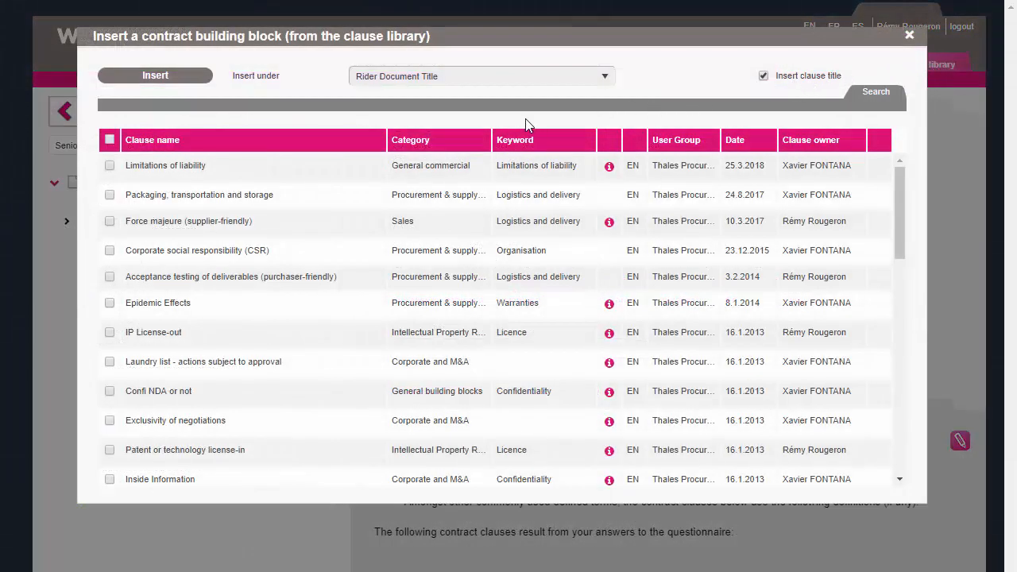
pyautogui.click(108, 165)
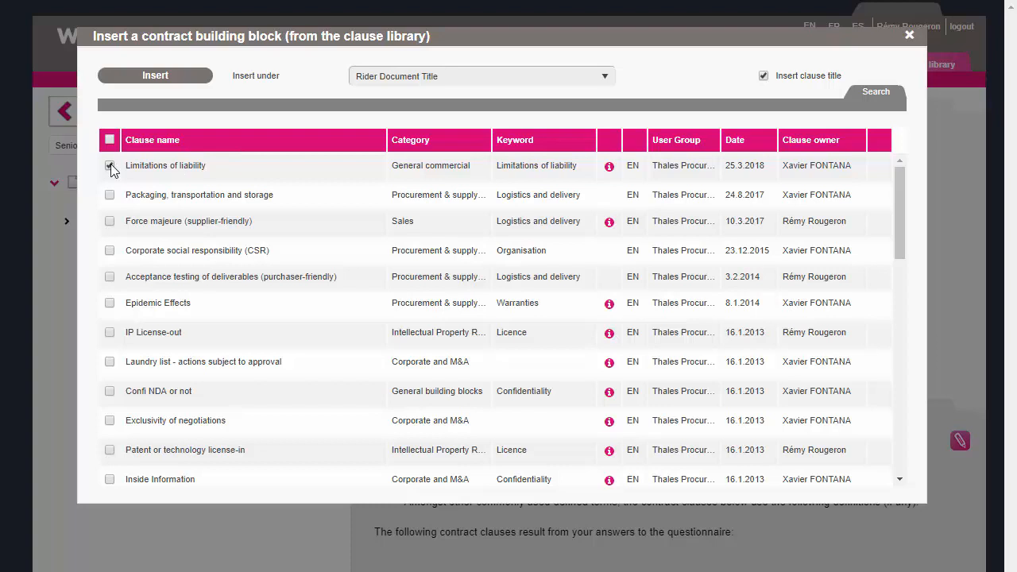
pyautogui.click(110, 165)
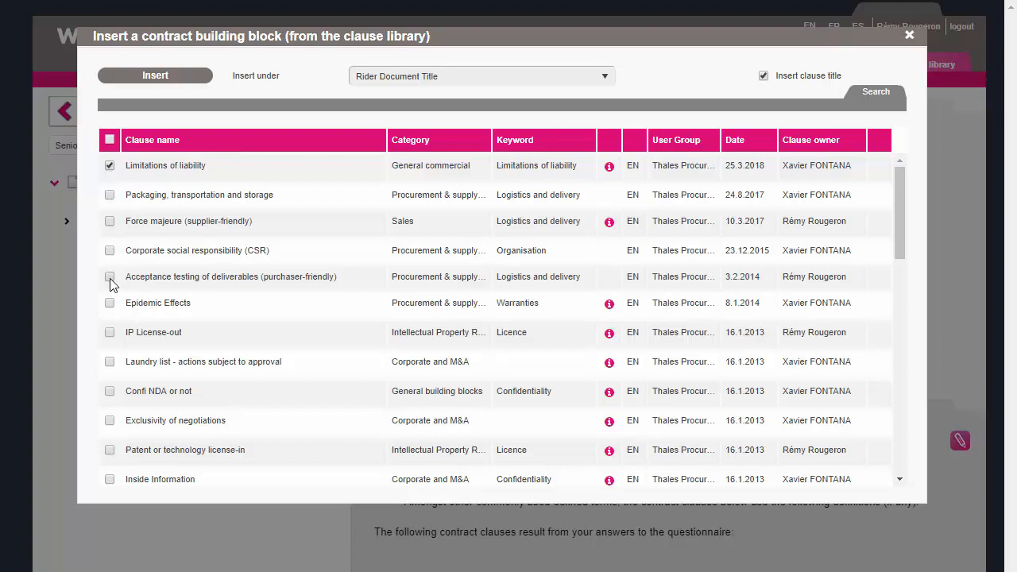
pyautogui.click(109, 276)
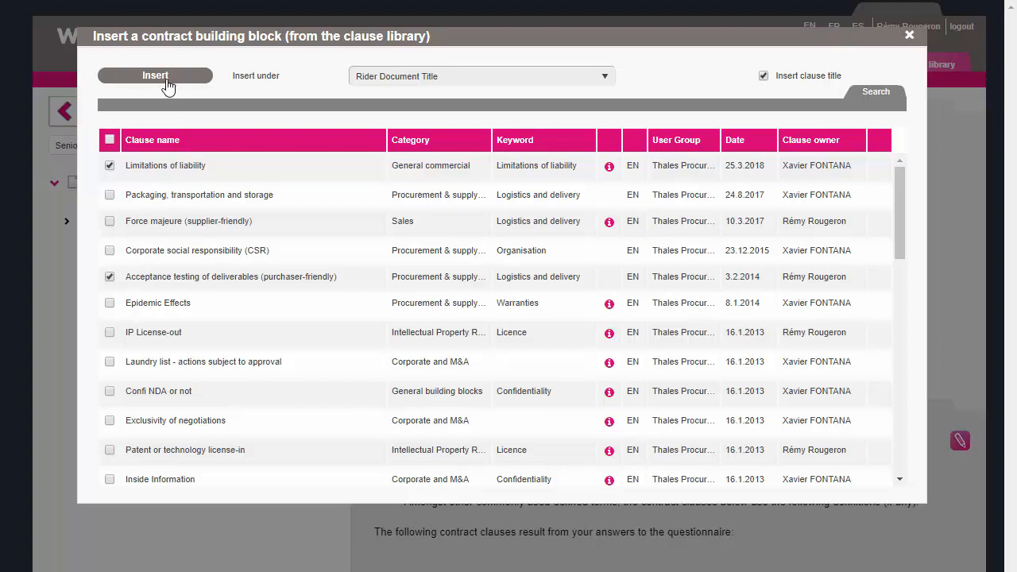
pyautogui.click(156, 76)
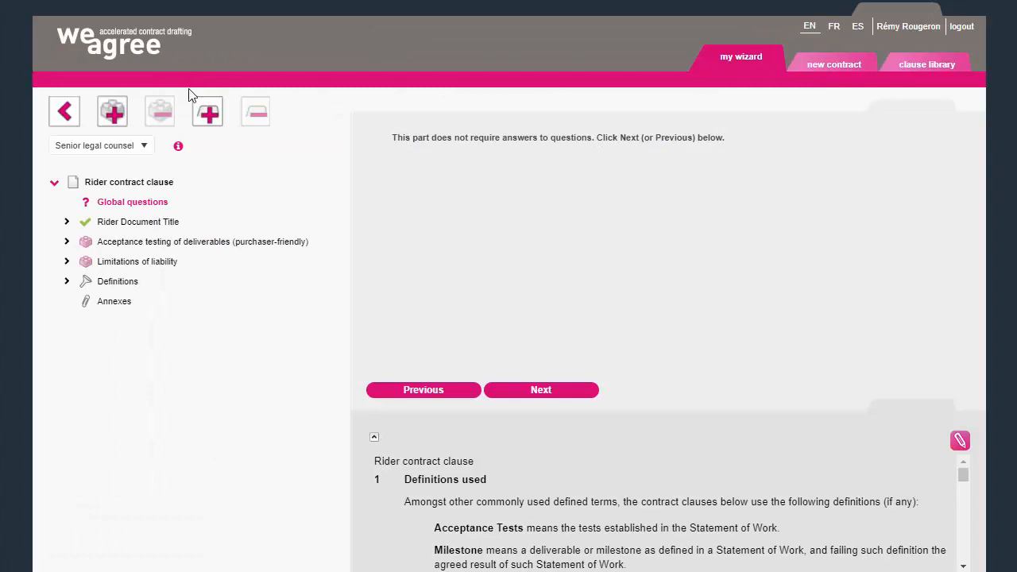
# - Require both acceptance and testing, and cap liability at amounts paid over two months
pyautogui.click(202, 242)
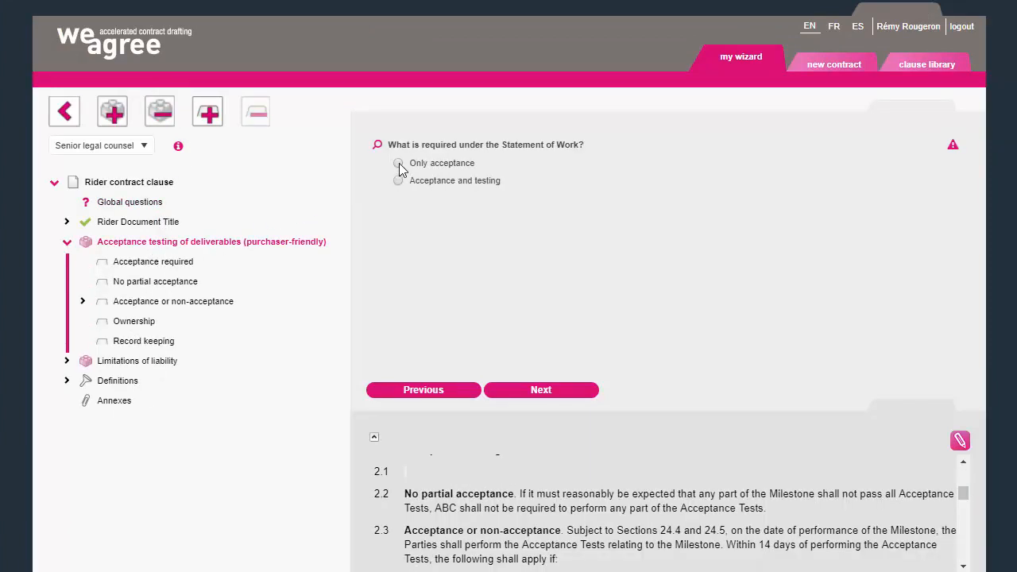
pyautogui.click(398, 181)
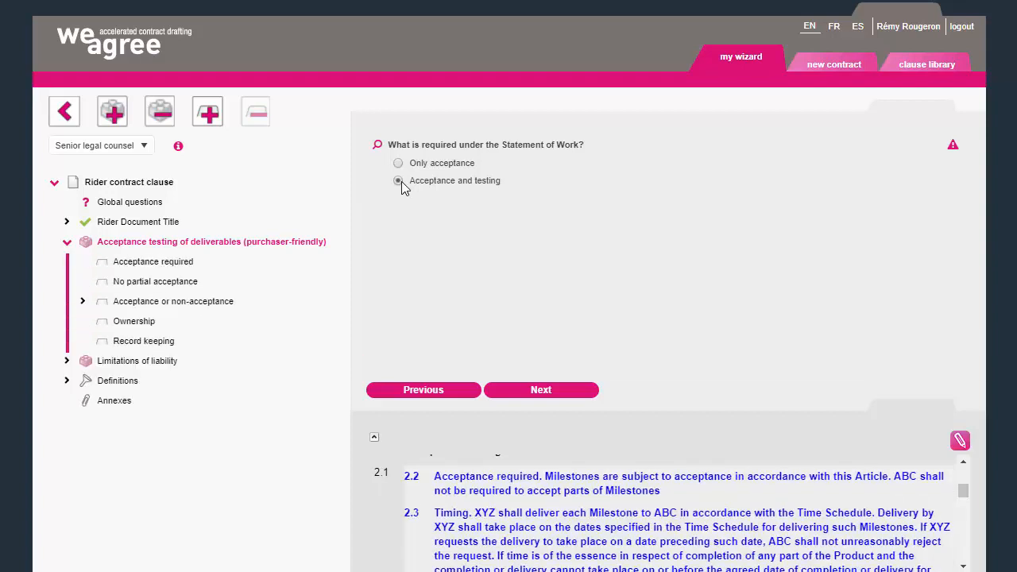
pyautogui.click(541, 390)
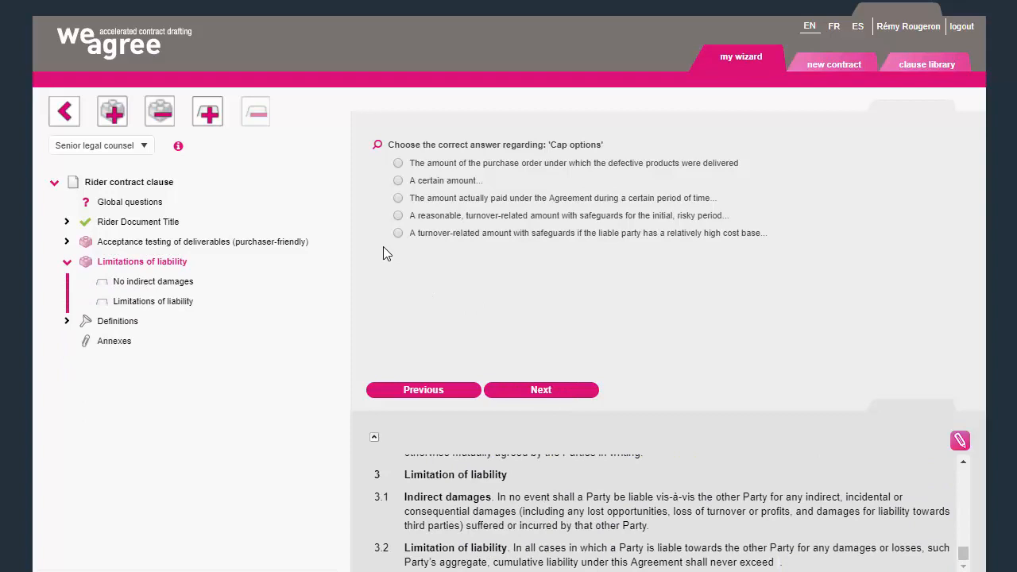
pyautogui.click(397, 197)
pyautogui.write('2')
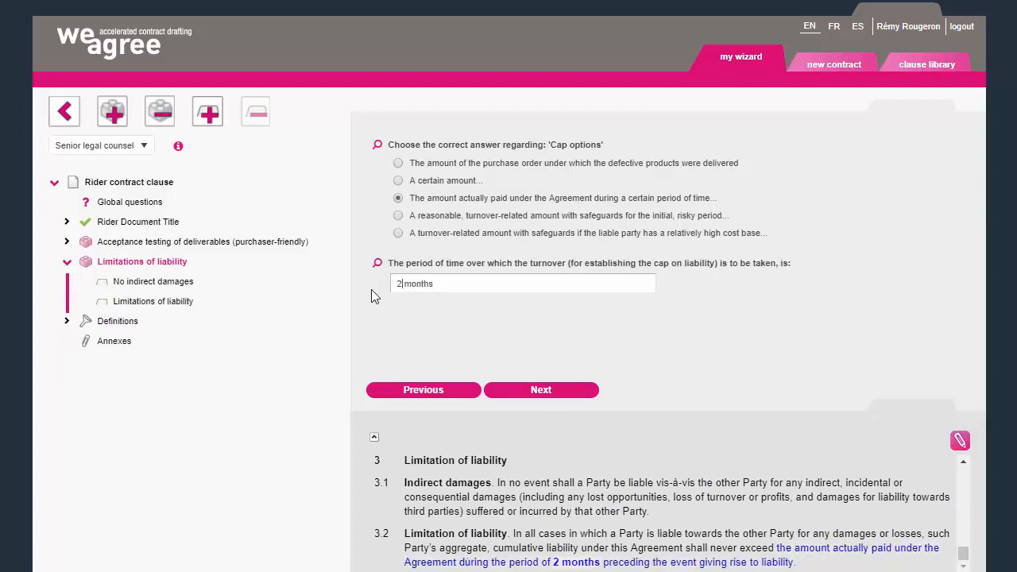
pyautogui.click(541, 390)
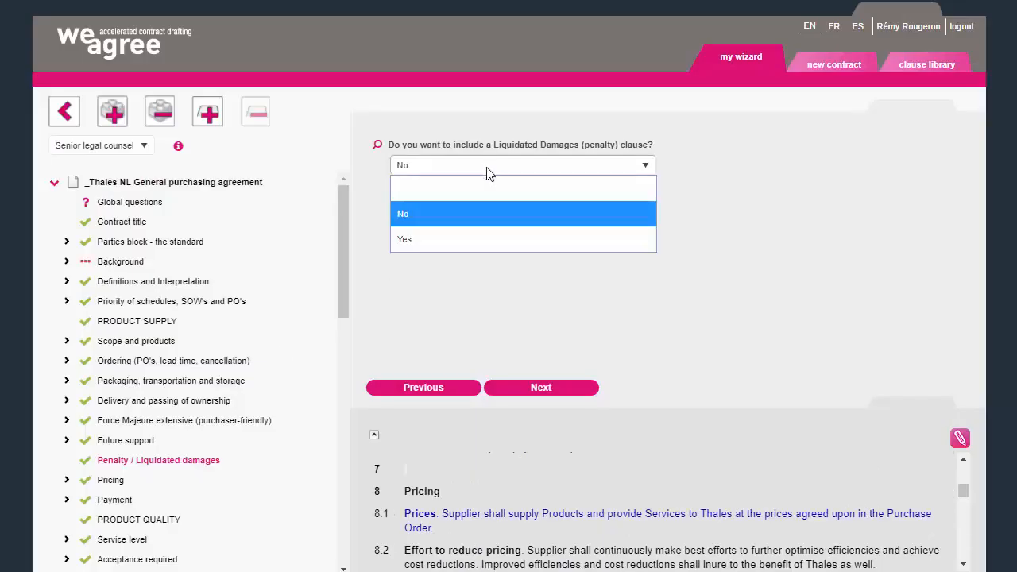
# - Enable liquidated damages at 8 percent plus 0.1 percent per day with a grace period, then return to Global questions
pyautogui.click(404, 239)
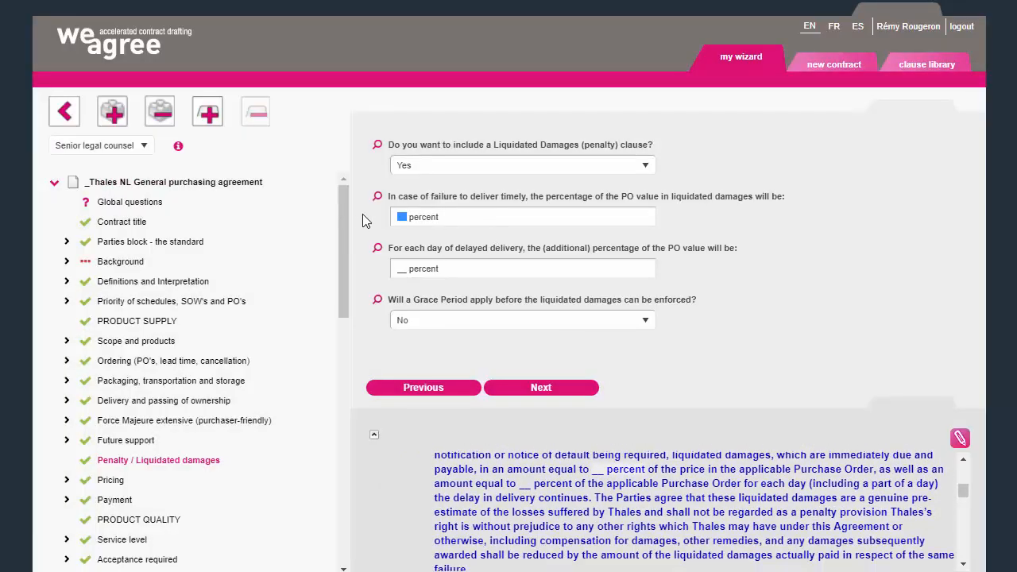
pyautogui.write('0.1')
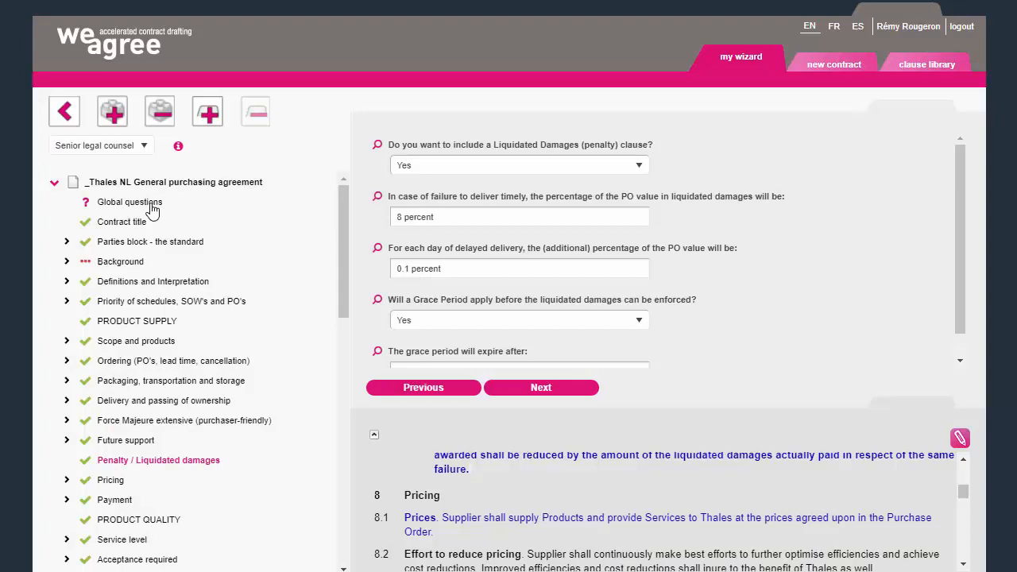
pyautogui.click(129, 202)
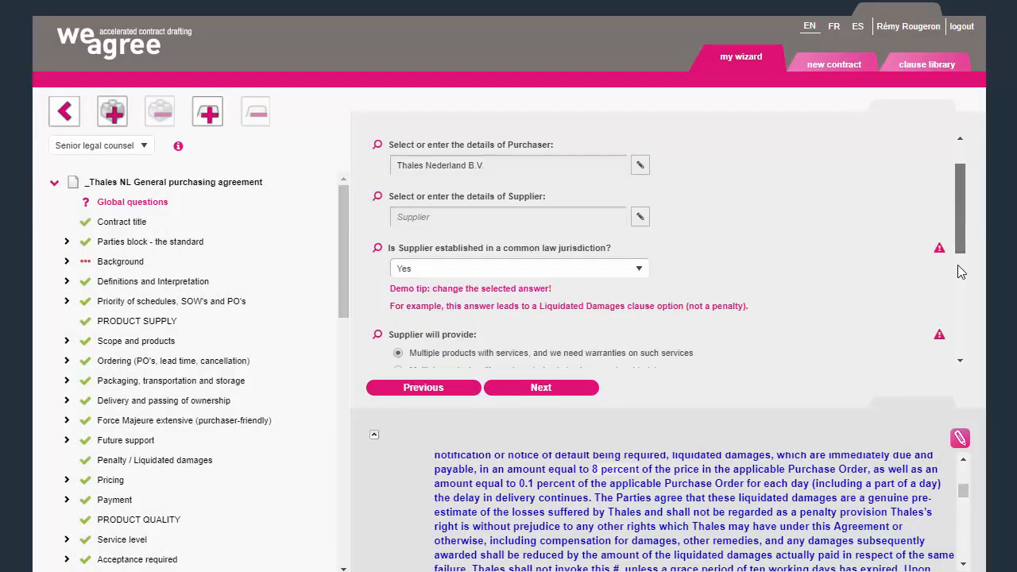
pyautogui.scroll(-3)
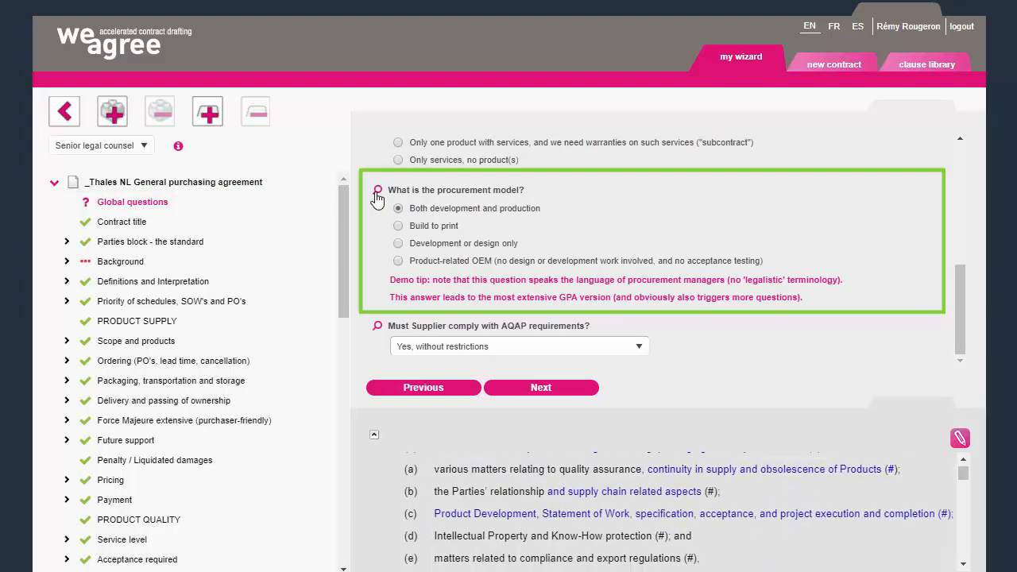
pyautogui.scroll(-3)
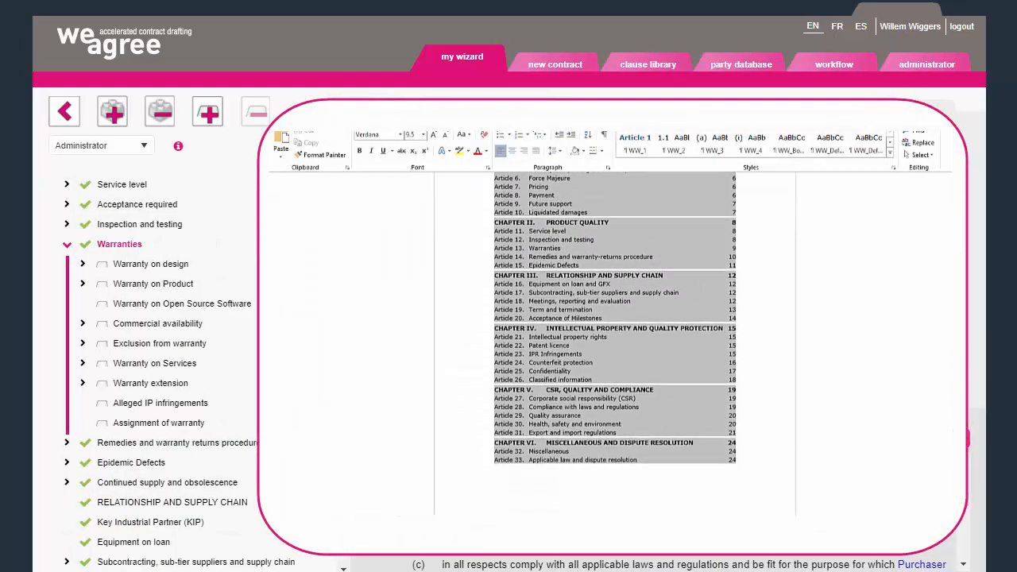
pyautogui.scroll(-3)
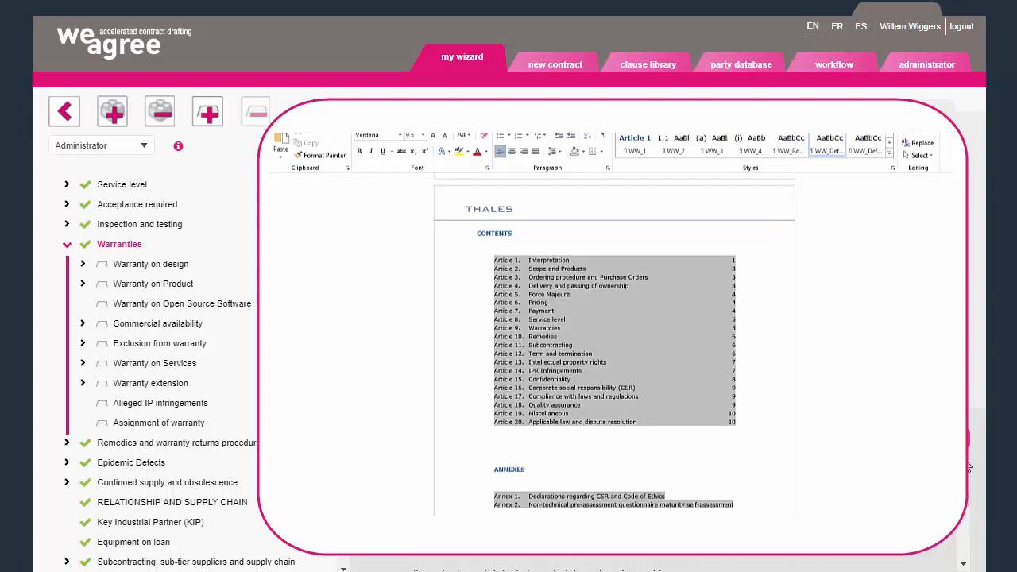
pyautogui.scroll(-3)
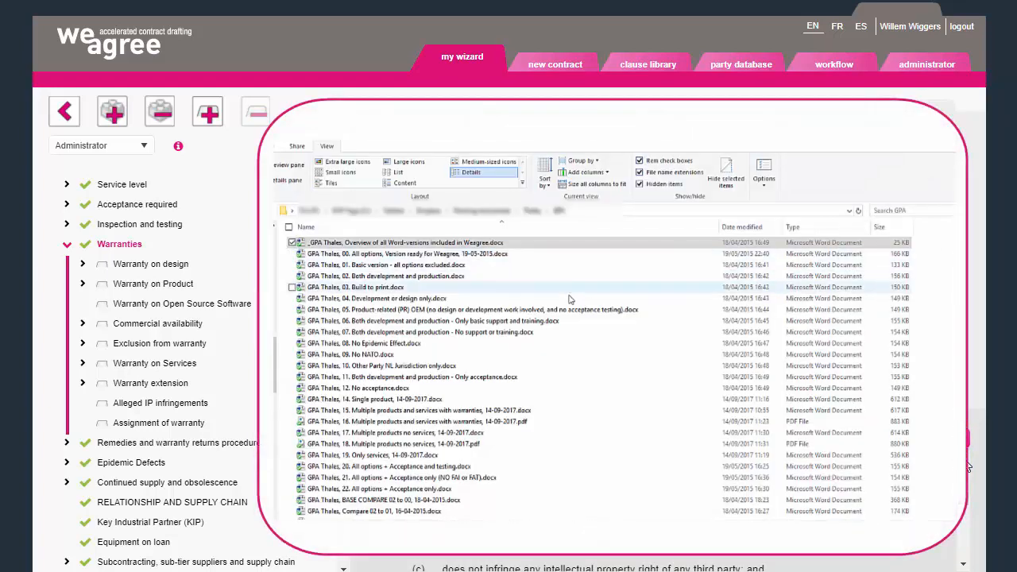
pyautogui.scroll(-3)
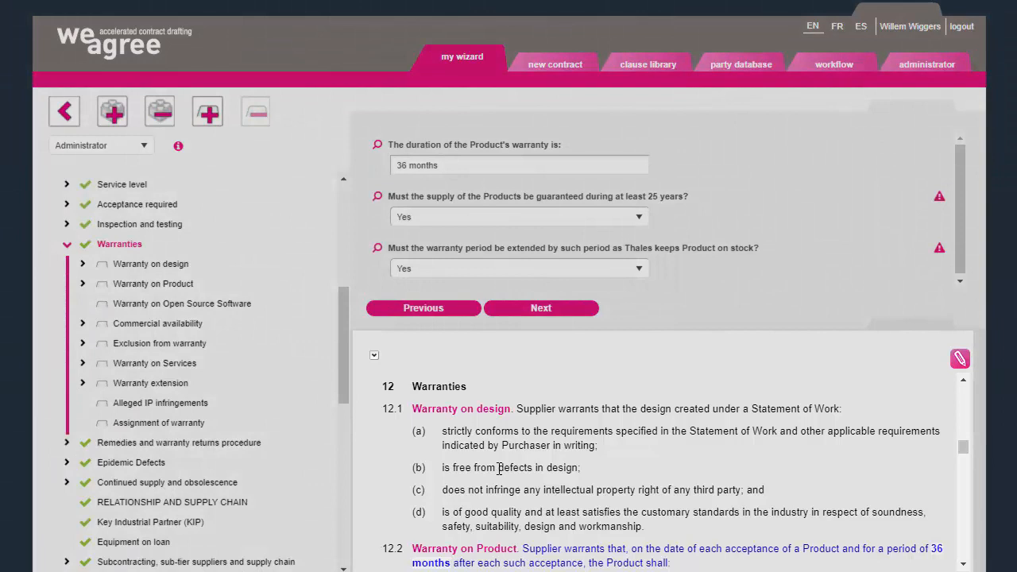
# - Reword clause 12.1(b) to 'is free from flaws and errors in design'
pyautogui.click(511, 467)
pyautogui.write('flaws and error')
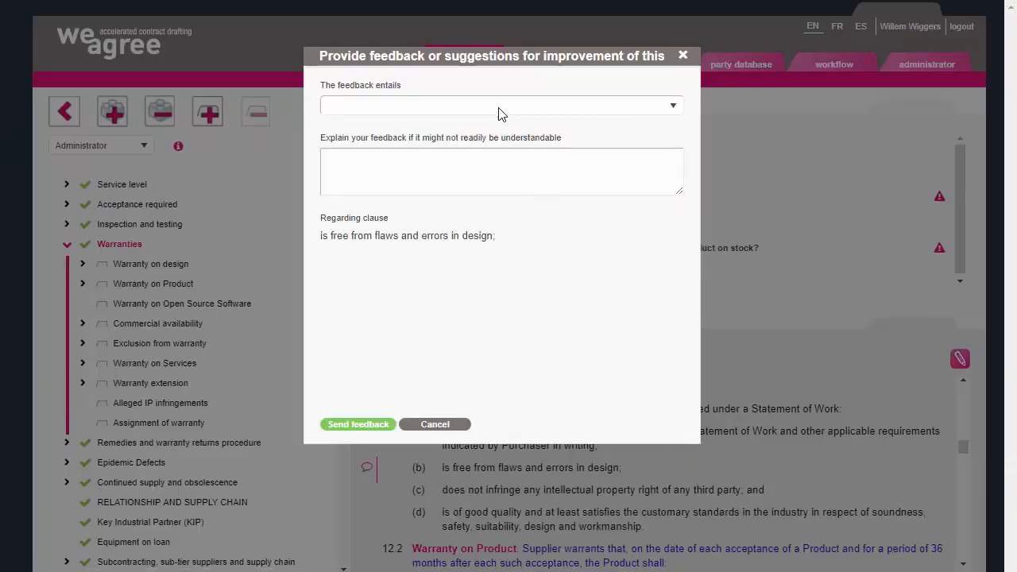
# - Send feedback typed 'Proposed change of contract text' noting 'The changed text is more accurate.'
pyautogui.click(502, 105)
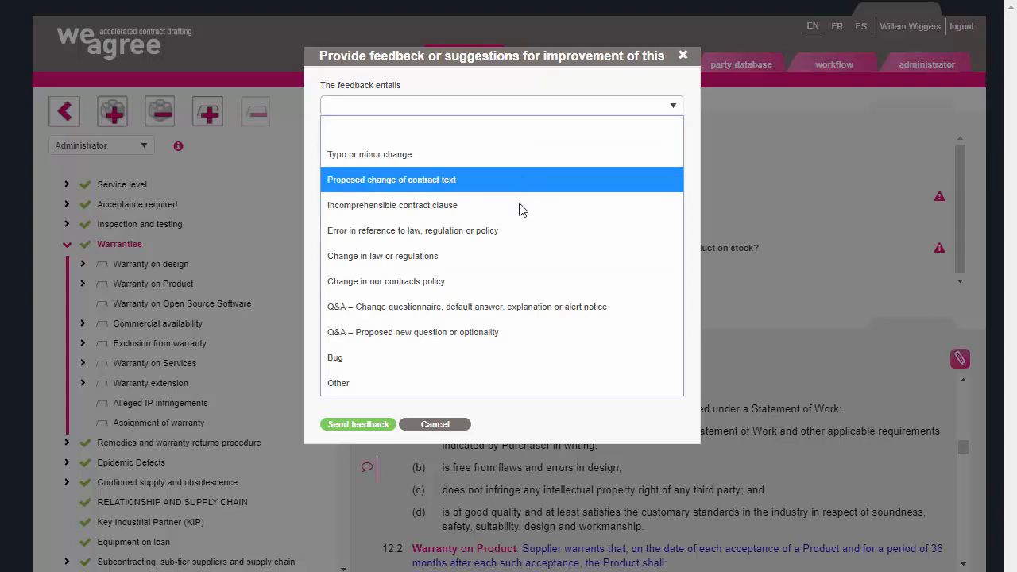
pyautogui.moveTo(502, 280)
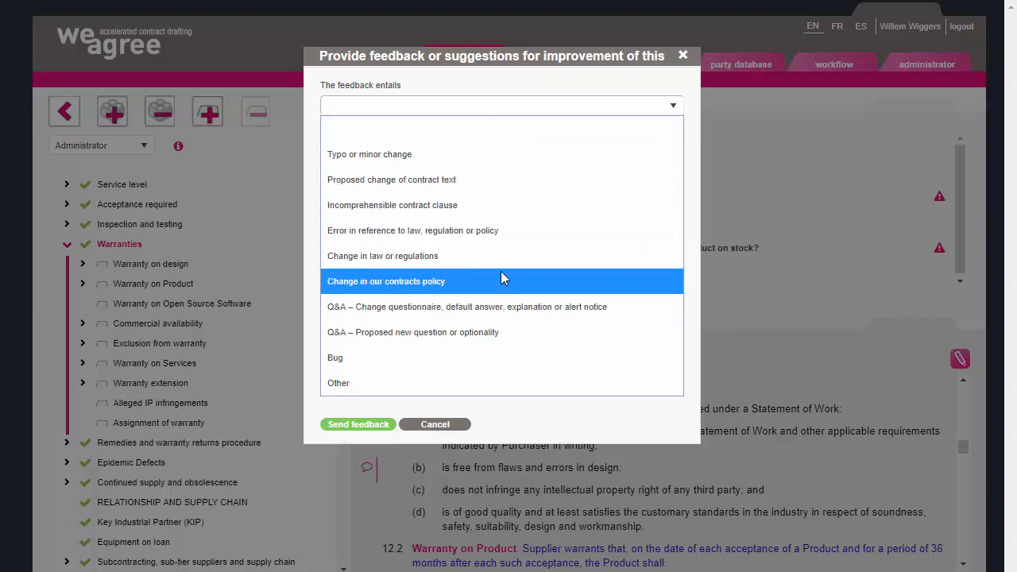
pyautogui.click(391, 178)
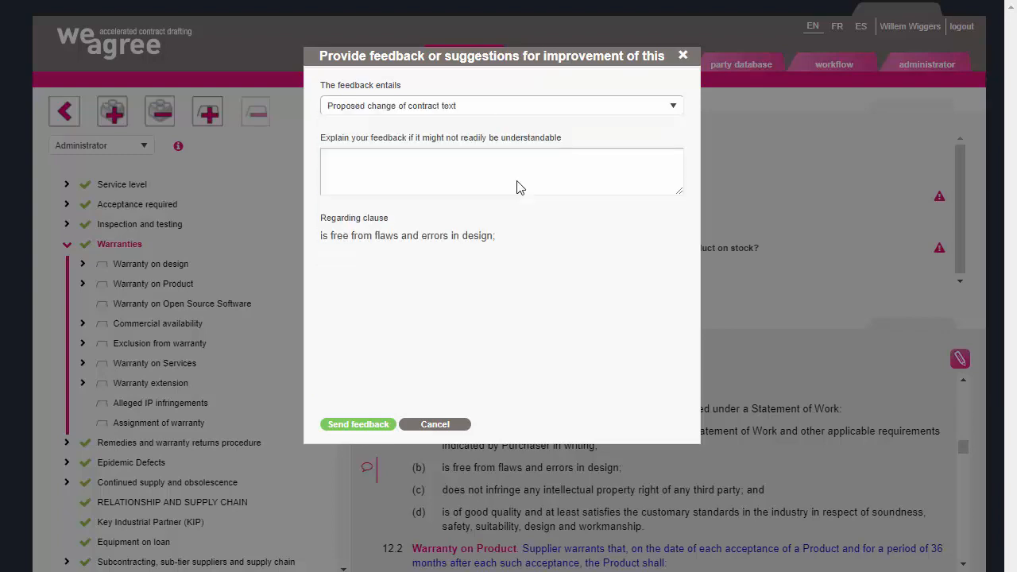
pyautogui.moveTo(488, 176)
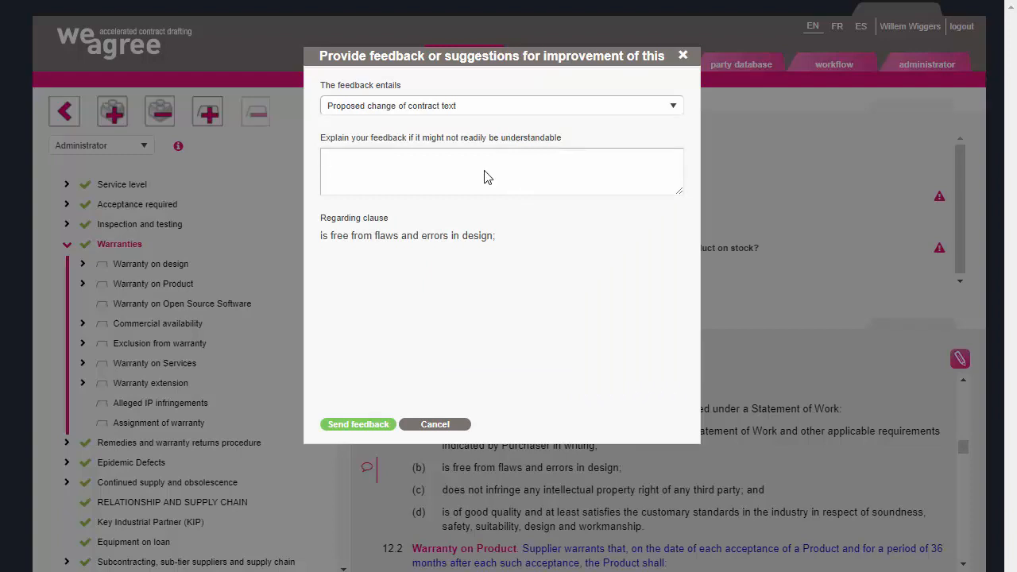
pyautogui.write('The changed text is more accurate.')
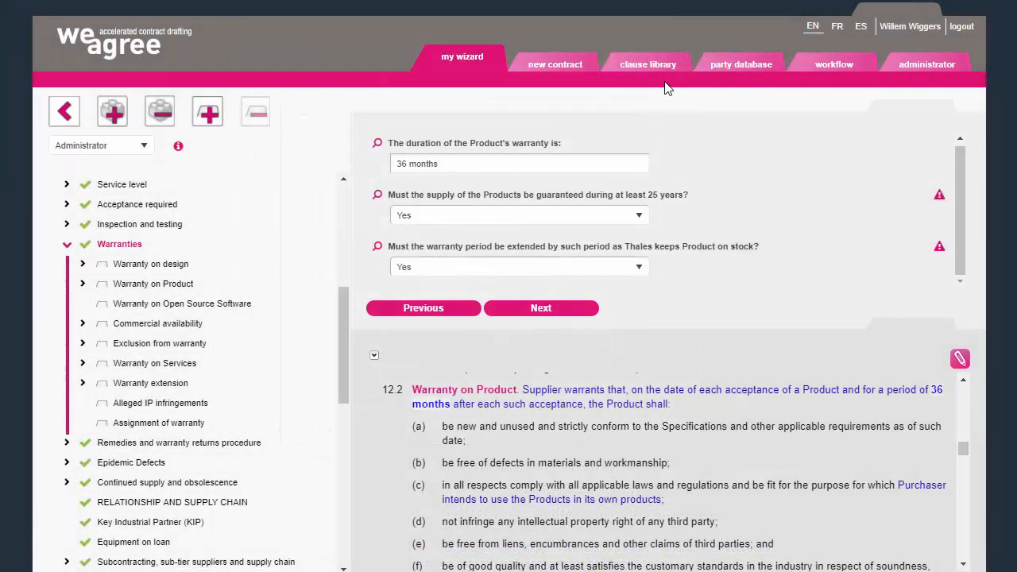
pyautogui.moveTo(960, 359)
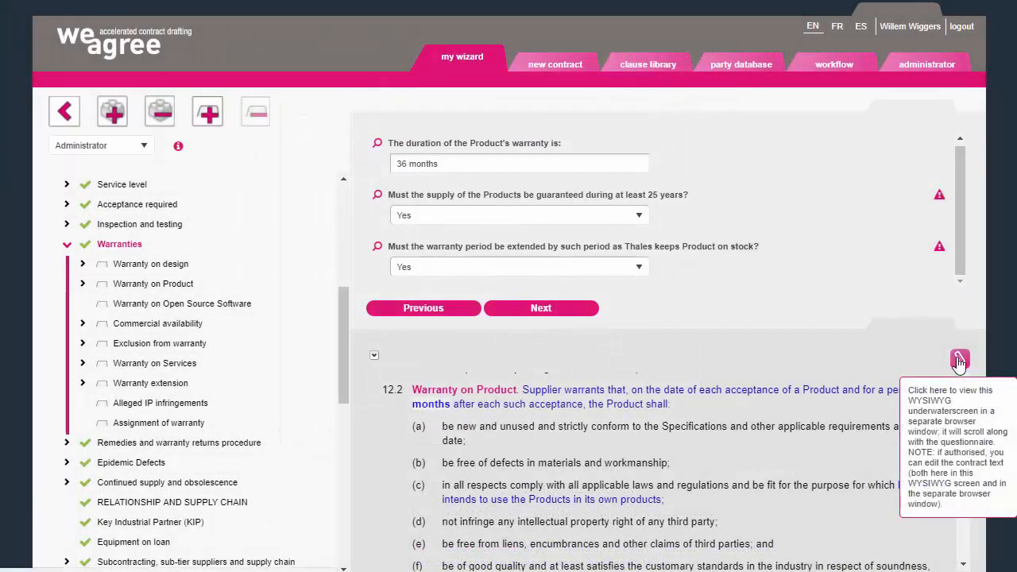
# - View the full agreement as a formatted preview in a separate window
pyautogui.click(960, 360)
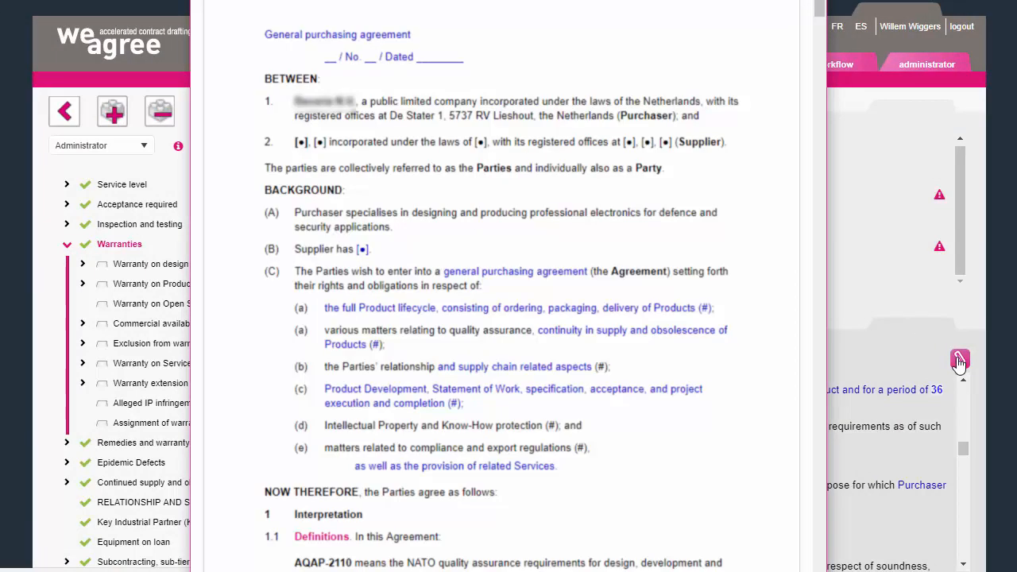
pyautogui.scroll(-3)
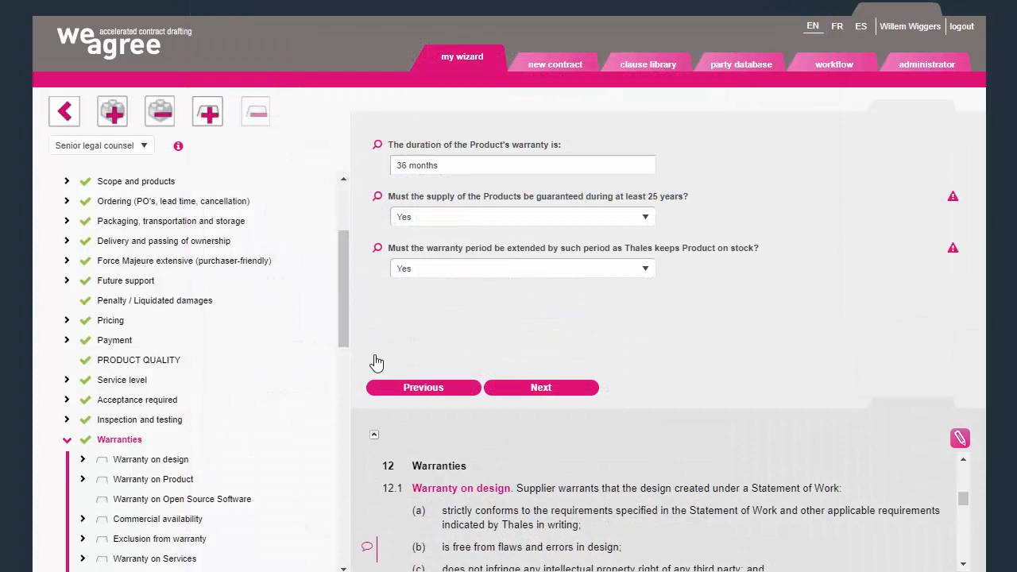
# - Scroll to the Dispute resolution questions and switch the questionnaire to another user role
pyautogui.scroll(-3)
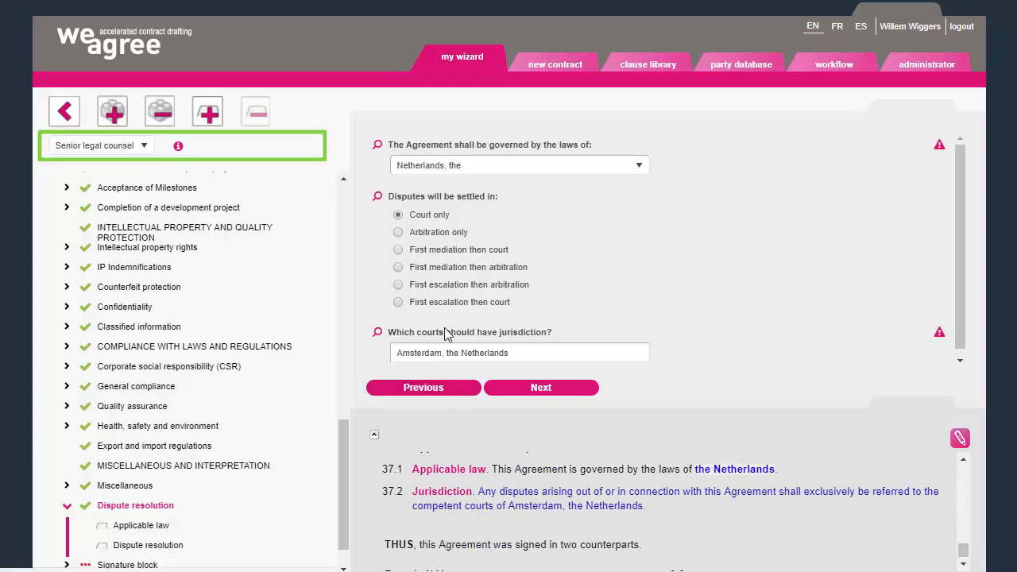
pyautogui.click(99, 145)
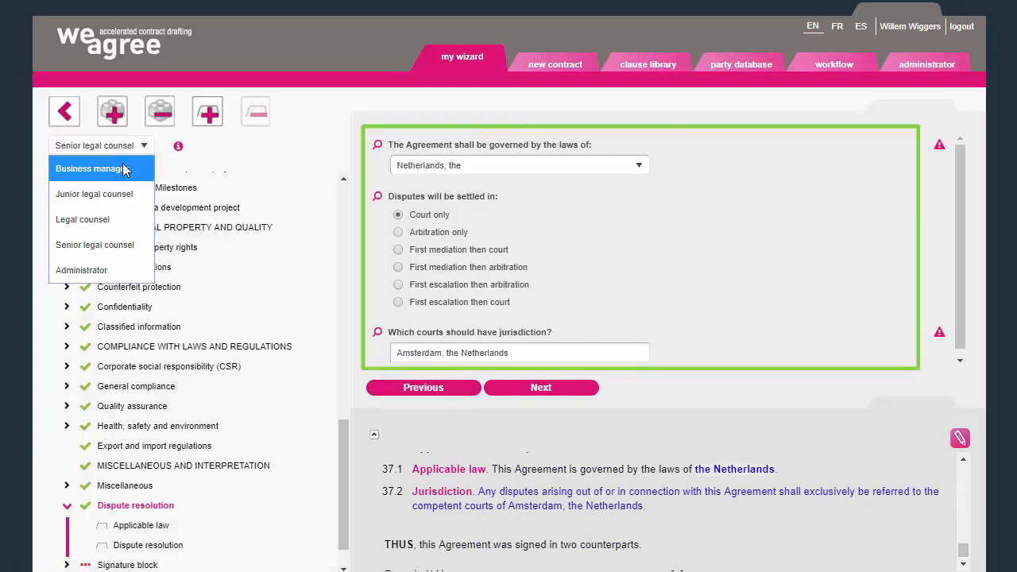
pyautogui.click(95, 168)
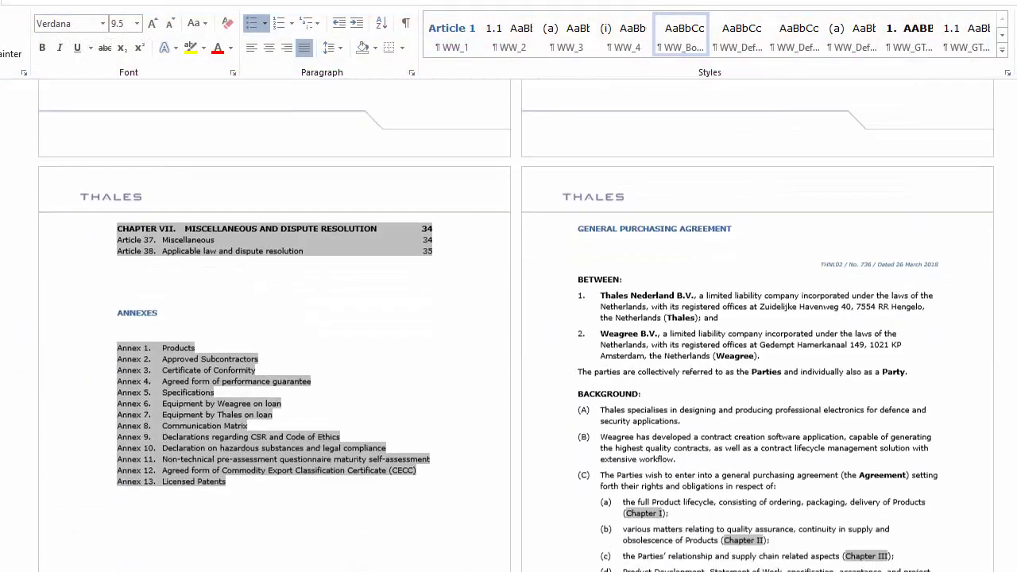
# - Scroll the exported agreement in Word through contents, definitions and warranties down to the CECC annex
pyautogui.scroll(-3)
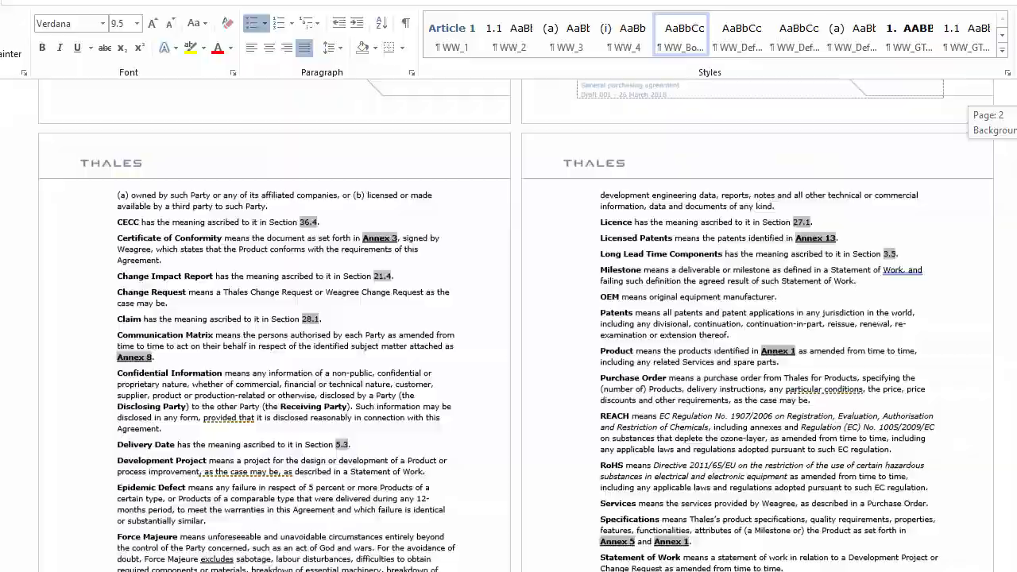
pyautogui.scroll(-3)
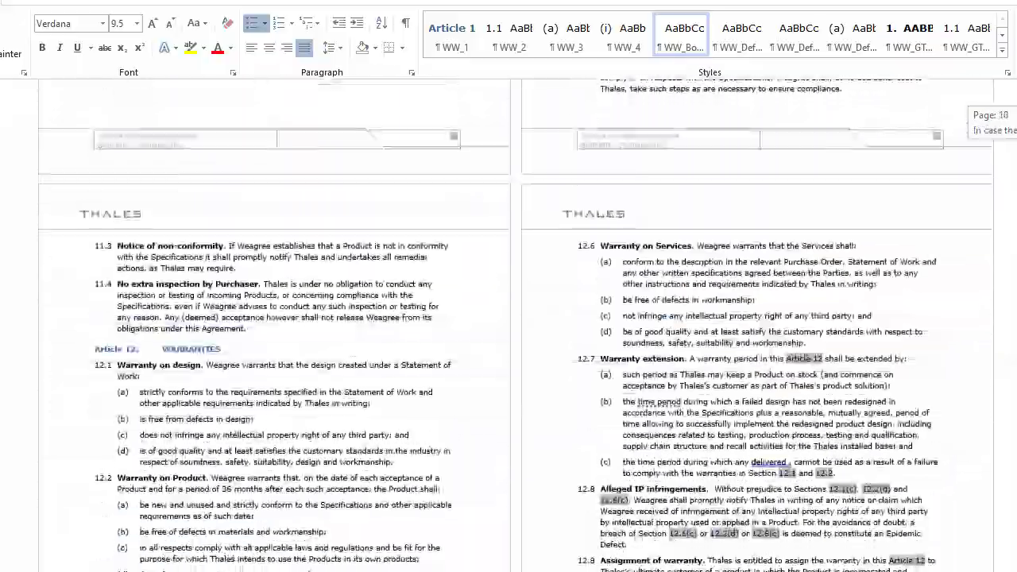
pyautogui.scroll(-3)
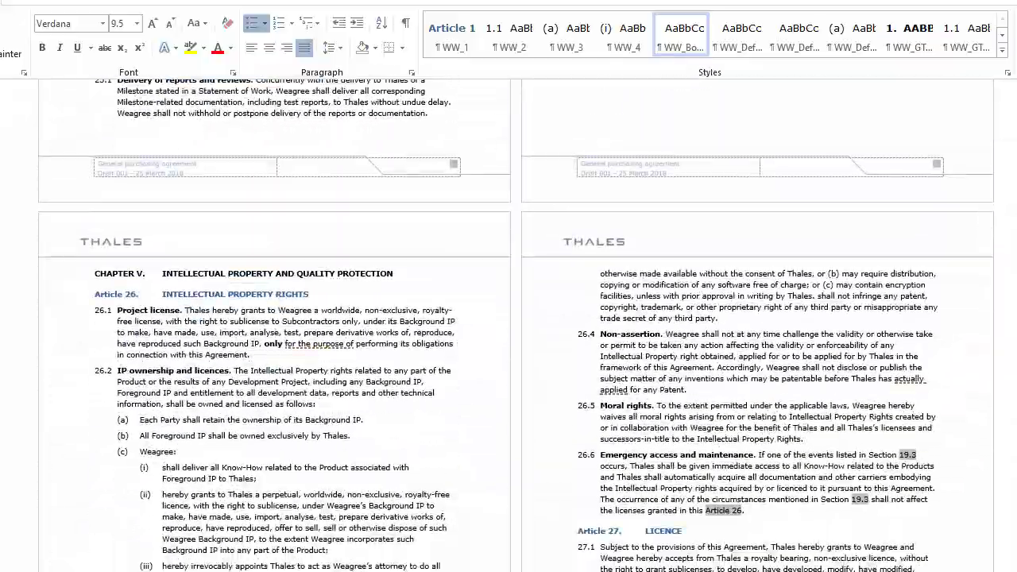
pyautogui.scroll(-3)
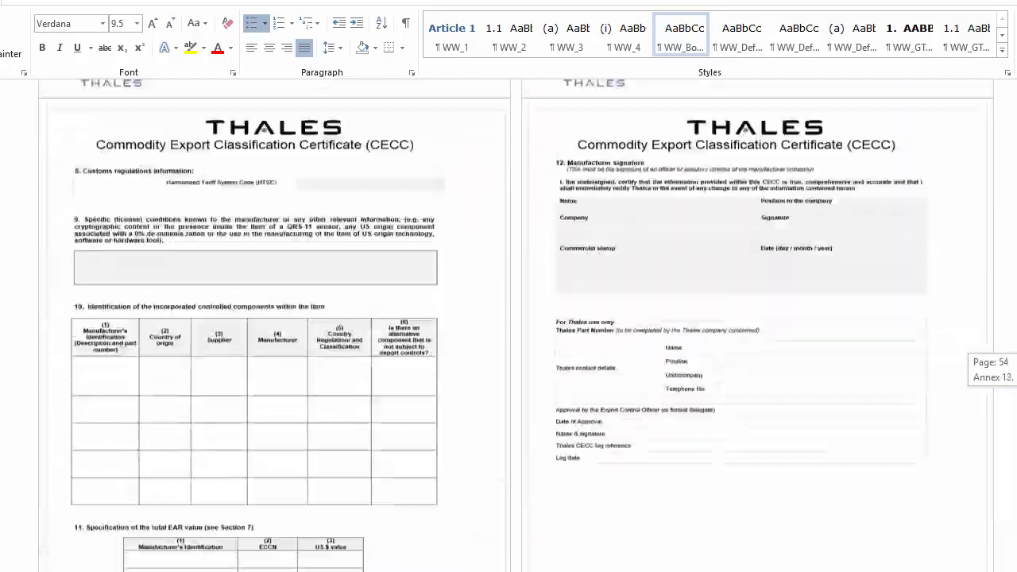
pyautogui.scroll(-3)
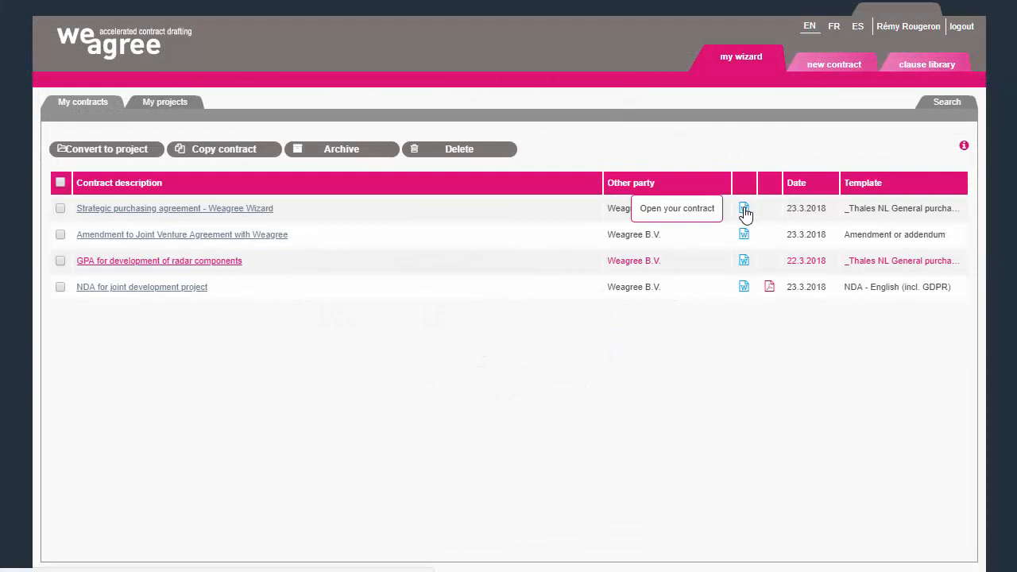
pyautogui.moveTo(579, 345)
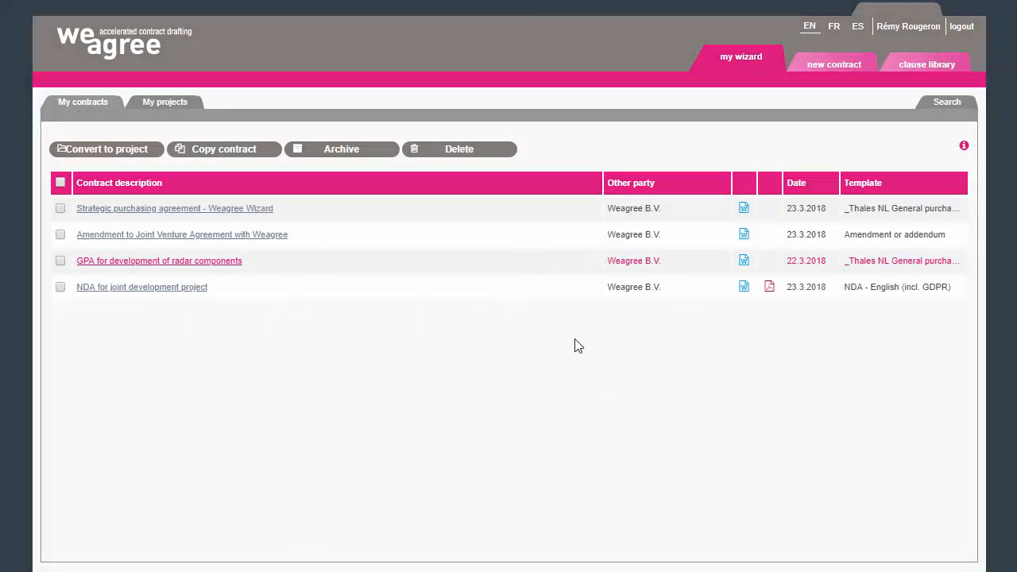